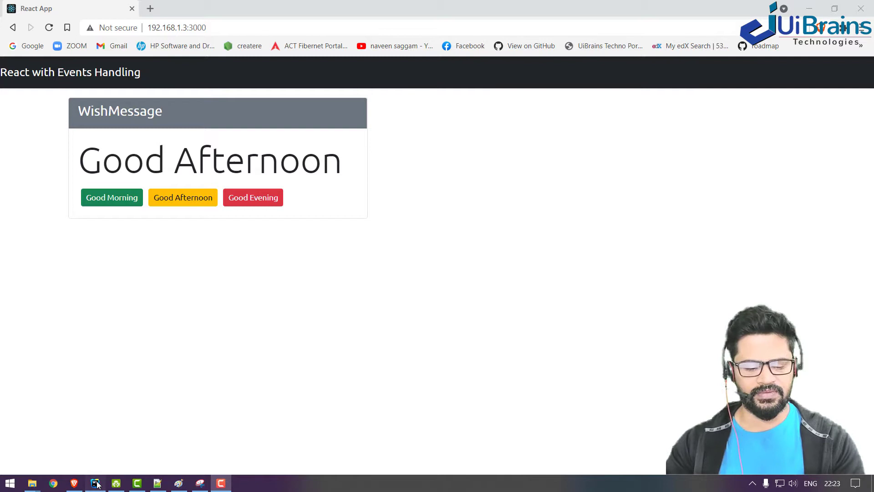
Step: Wrap <WishMessage/> in a JSX comment in App.js and confirm only the navbar renders in Chrome
{"action": "left_click", "coordinate": [95, 483]}
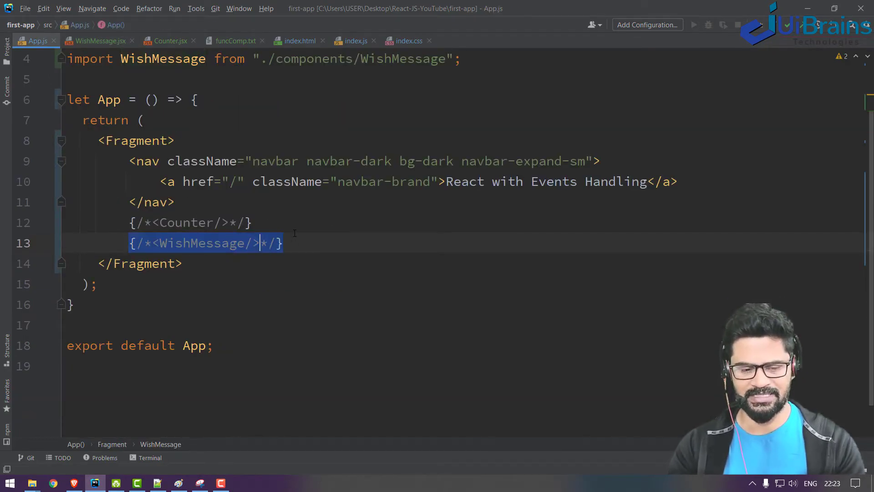
{"action": "left_click", "coordinate": [53, 483]}
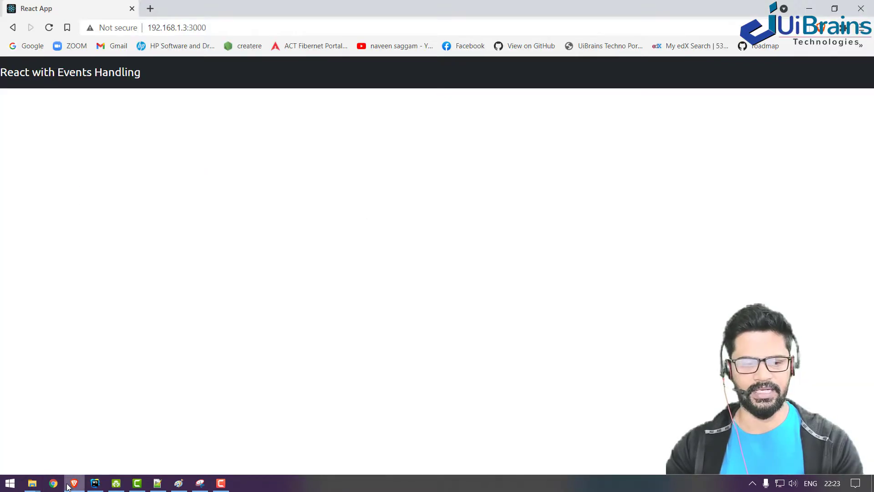
{"action": "left_click", "coordinate": [95, 483]}
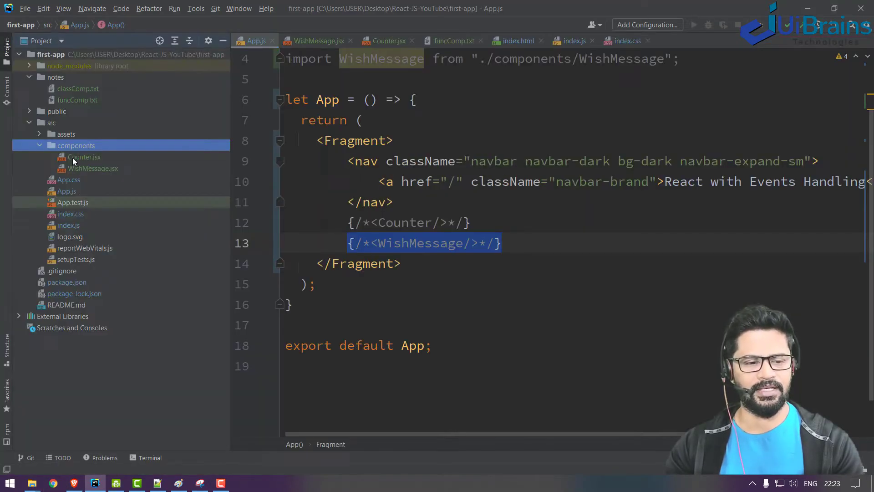
Step: Add a new JavaScript file named ProductItem.jsx to the components folder
{"action": "right_click", "coordinate": [75, 144]}
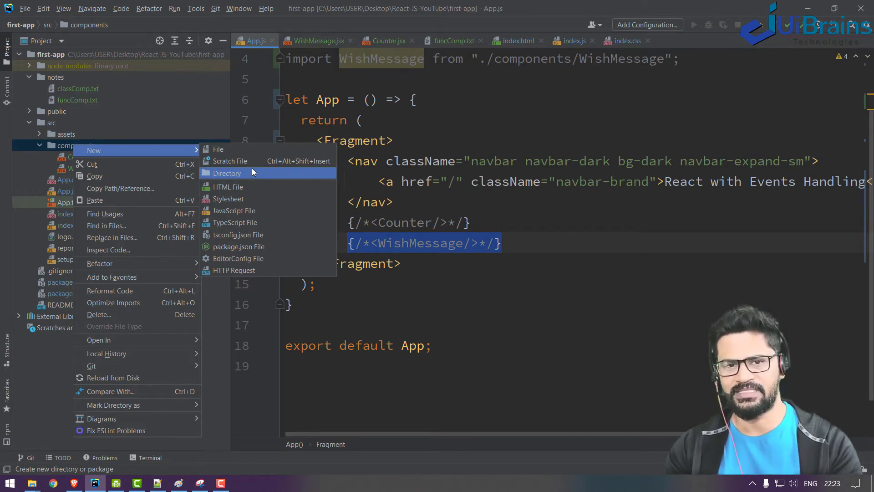
{"action": "left_click", "coordinate": [235, 210]}
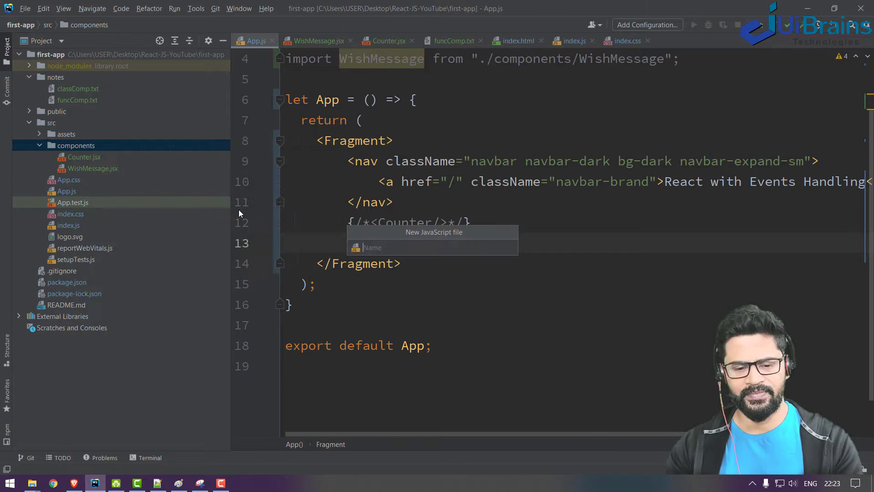
{"action": "type", "text": "Produc"}
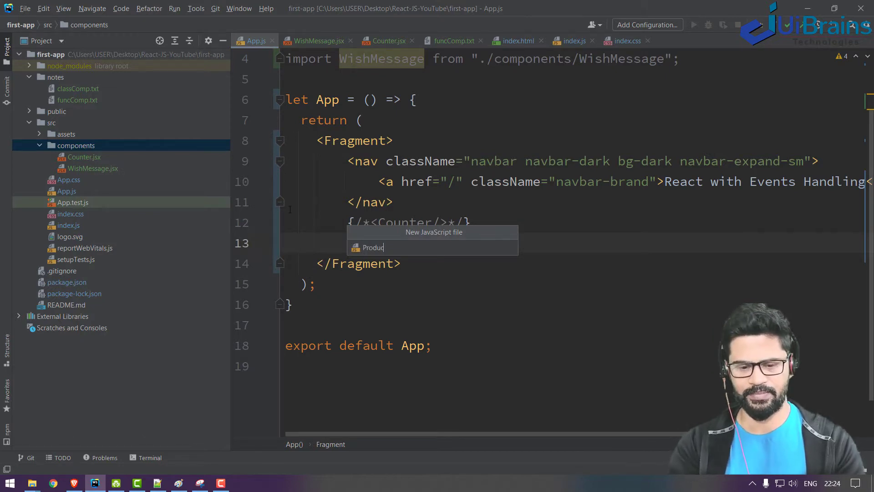
{"action": "type", "text": "tItem"}
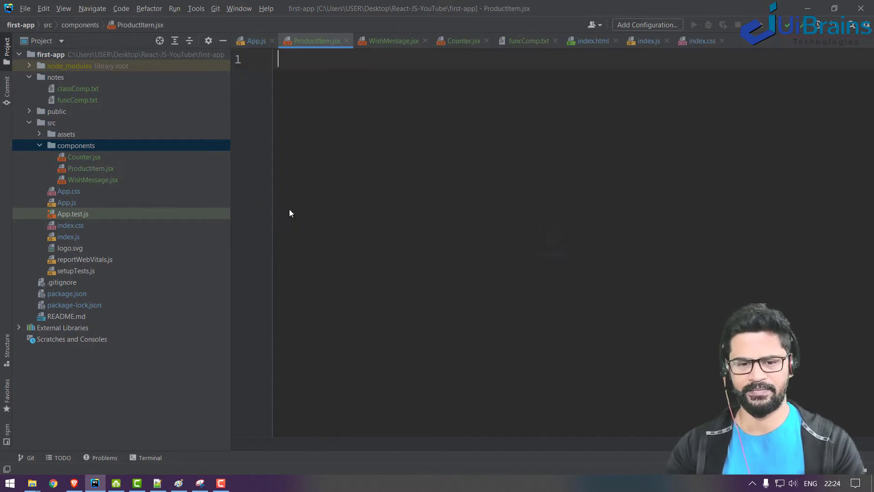
Step: Paste the funcComp template into ProductItem.jsx and replace every Student with ProductItem
{"action": "left_click", "coordinate": [526, 41]}
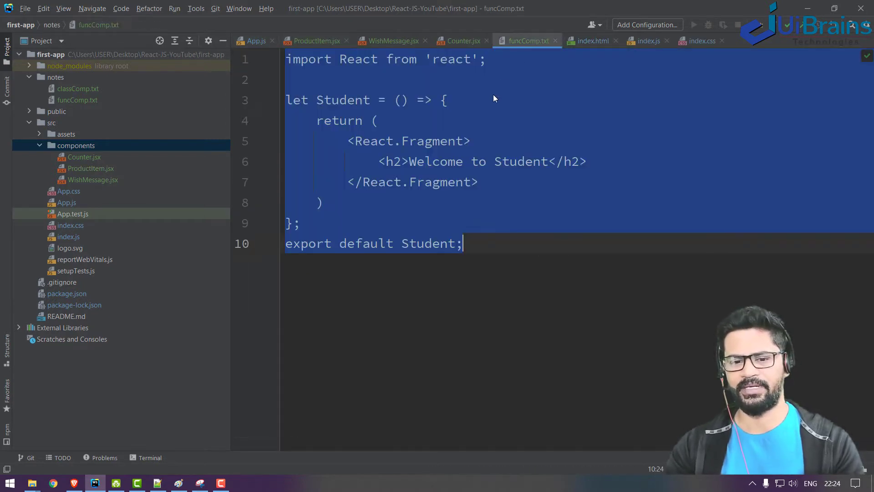
{"action": "left_click", "coordinate": [315, 41]}
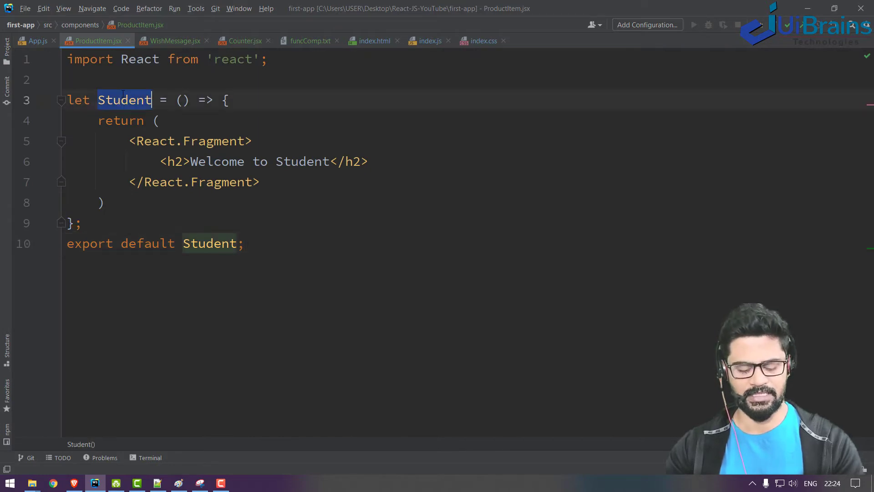
{"action": "key", "text": "ctrl+r"}
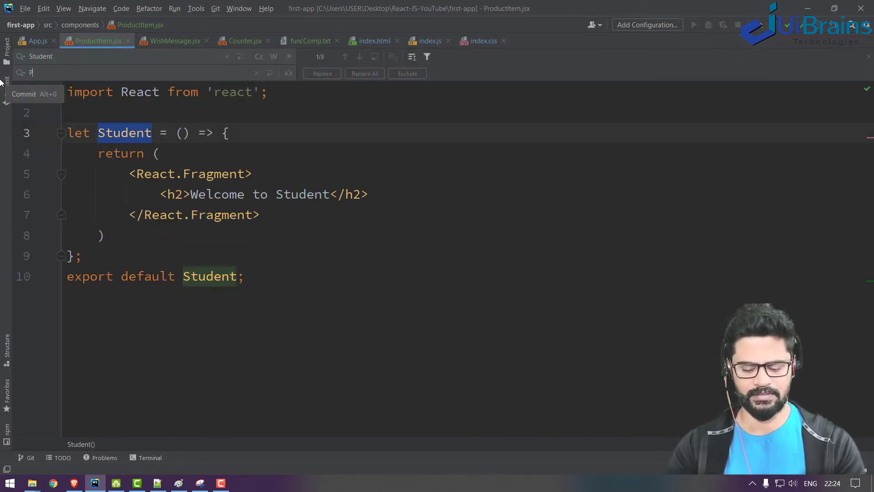
{"action": "type", "text": "roductItem"}
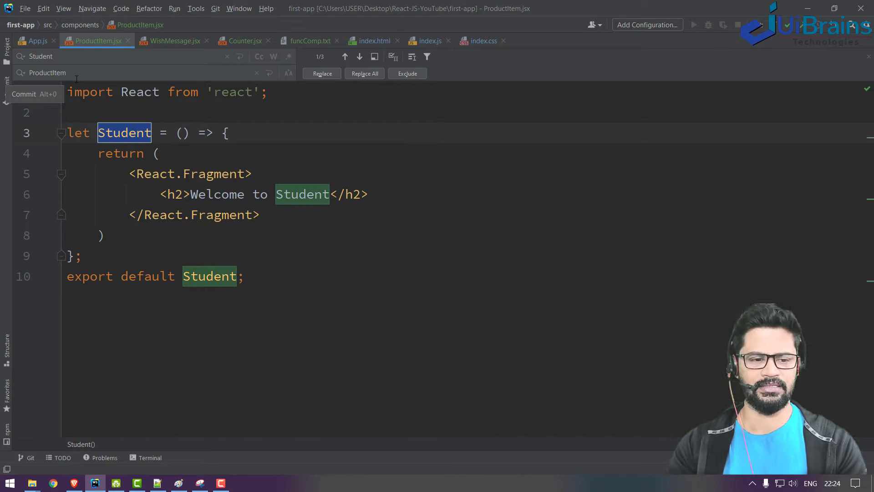
{"action": "left_click", "coordinate": [365, 72]}
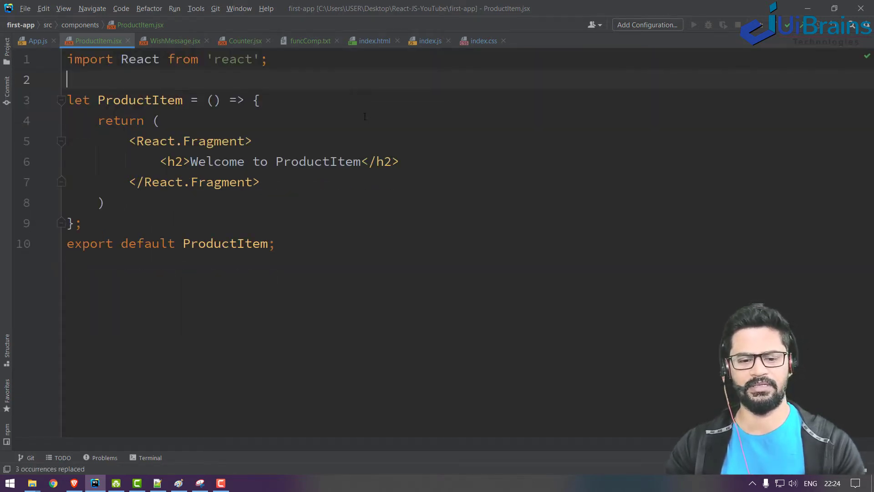
Step: Render <ProductItem/> in App.js and confirm 'Welcome to ProductItem' shows in Chrome
{"action": "left_click", "coordinate": [35, 41]}
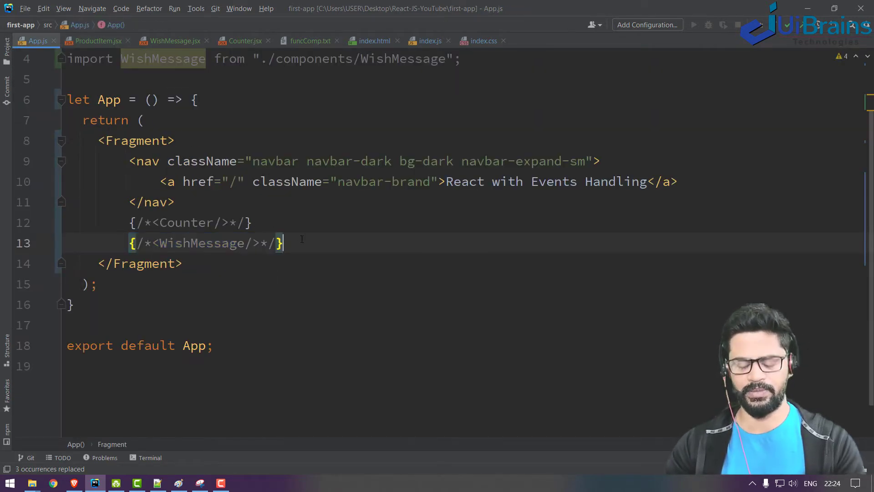
{"action": "type", "text": "<ProductItem/>"}
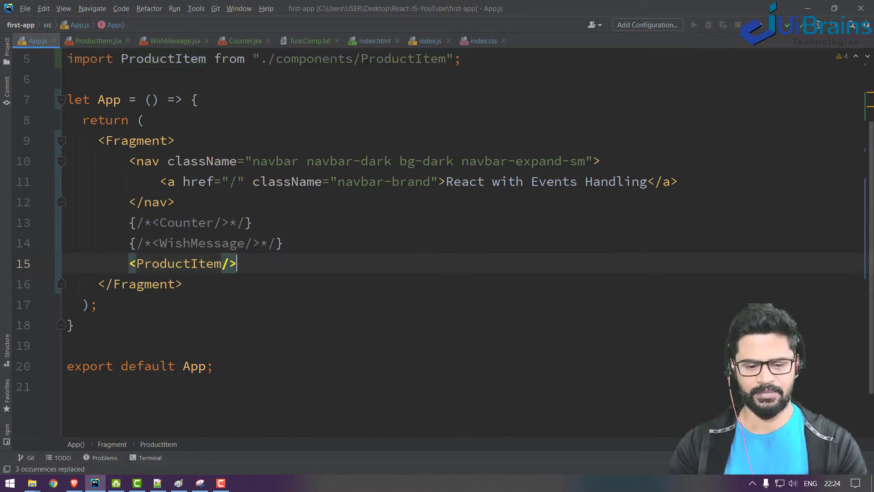
{"action": "left_click", "coordinate": [53, 483]}
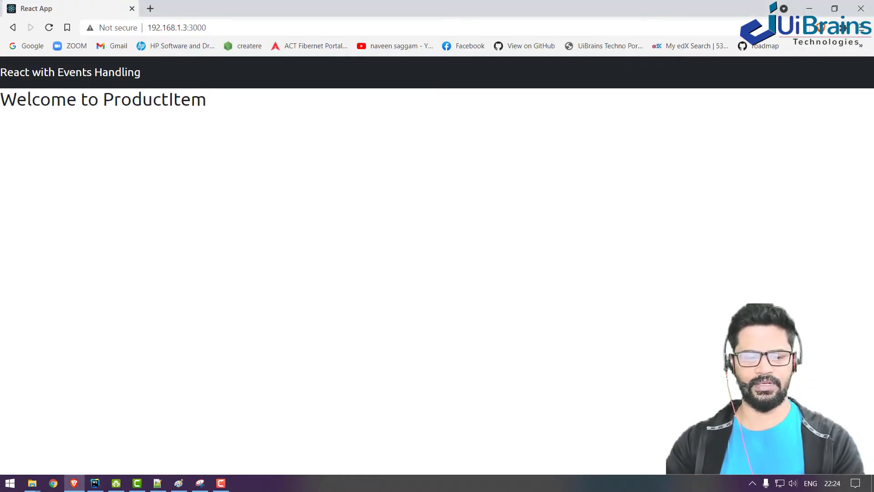
{"action": "left_click", "coordinate": [95, 482]}
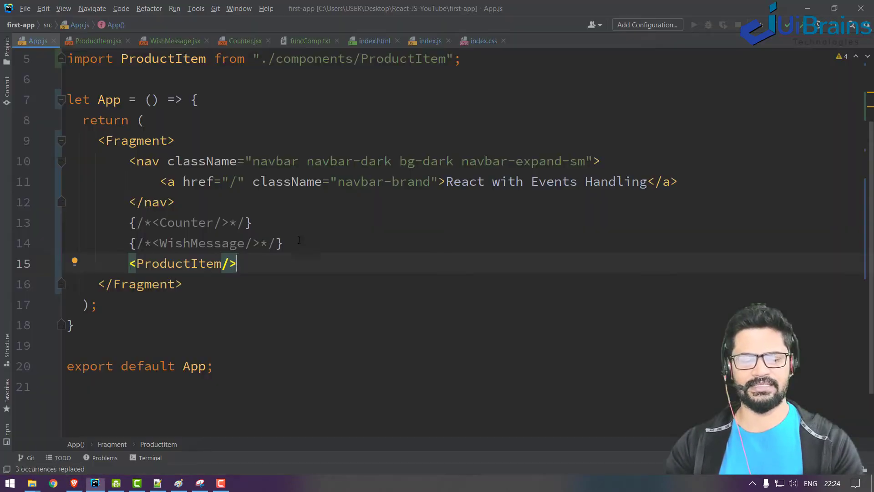
Step: Replace the h2 with container/row/col divs holding a p.h3 text-success 'Product Item' heading
{"action": "left_click", "coordinate": [97, 40]}
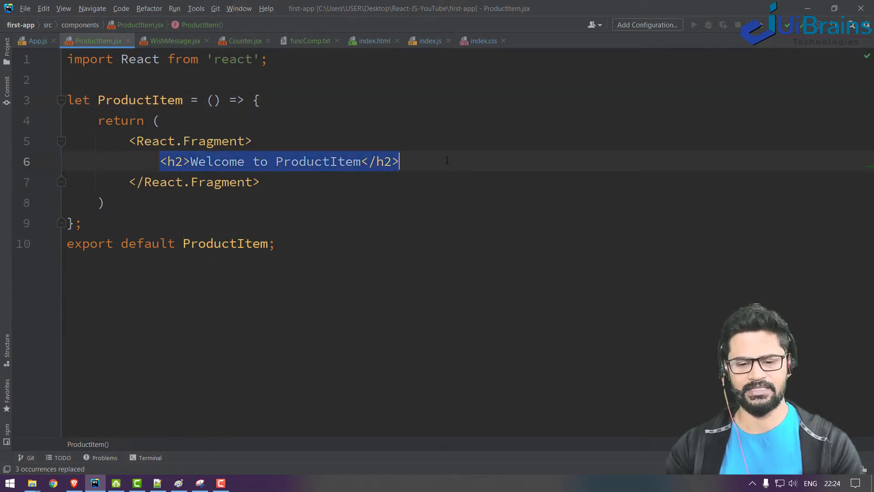
{"action": "type", "text": ".con"}
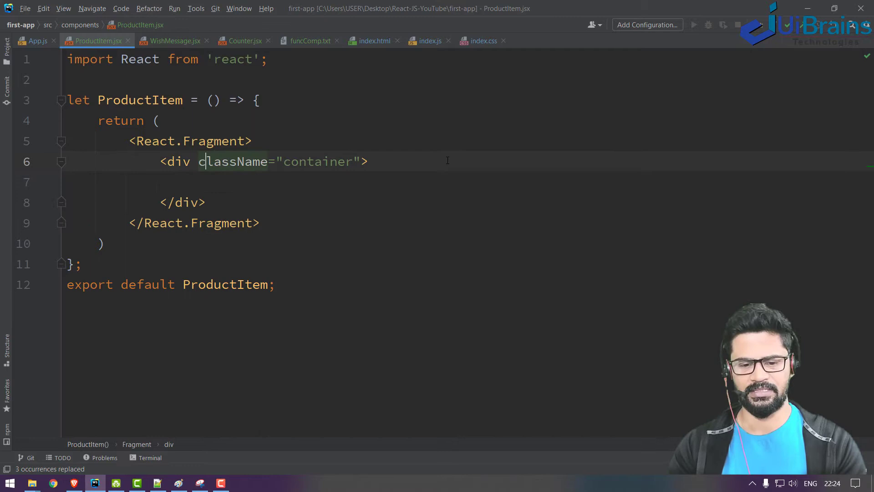
{"action": "type", "text": "mt"}
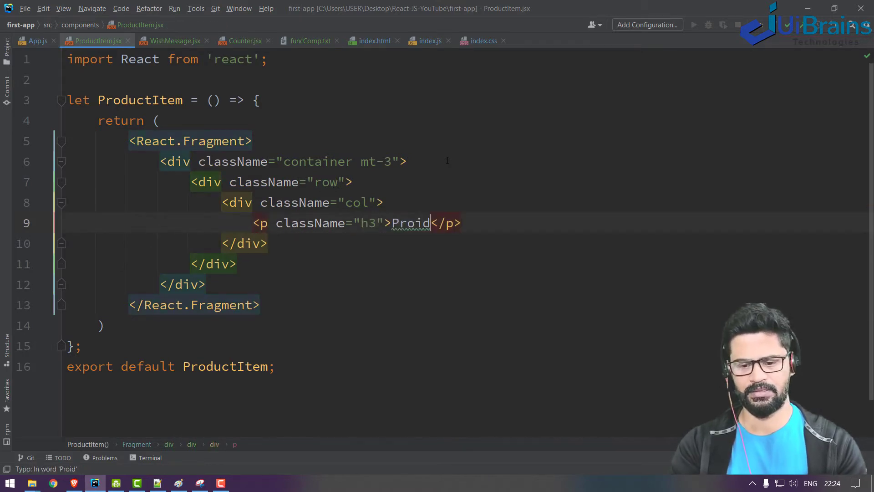
{"action": "type", "text": "Product Item"}
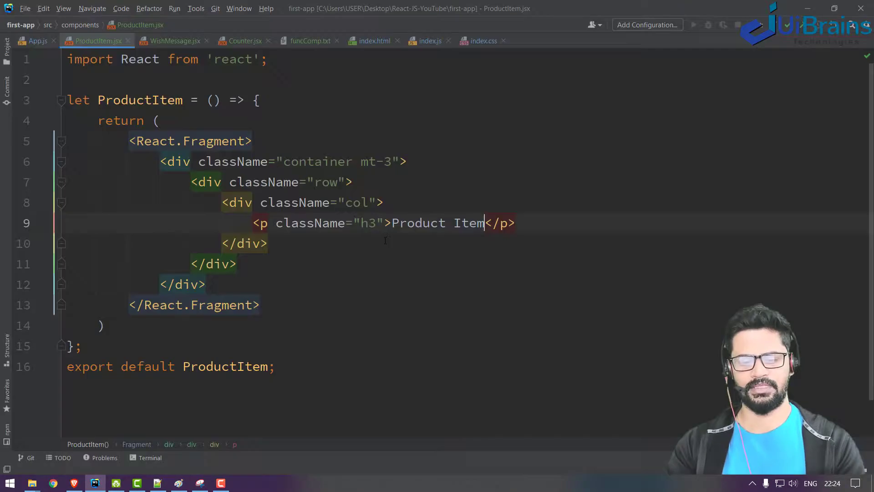
{"action": "type", "text": "text"}
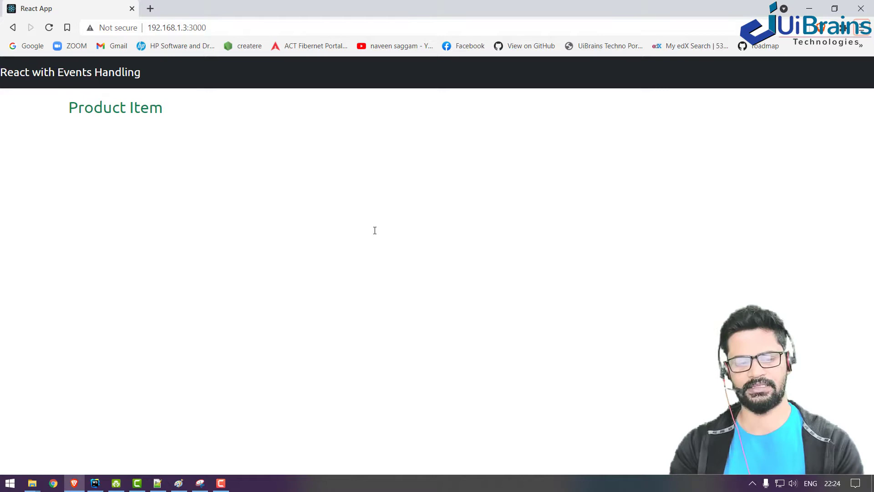
Step: Add a lorem ipsum paragraph under the heading and check the page in Chrome
{"action": "left_click", "coordinate": [95, 482]}
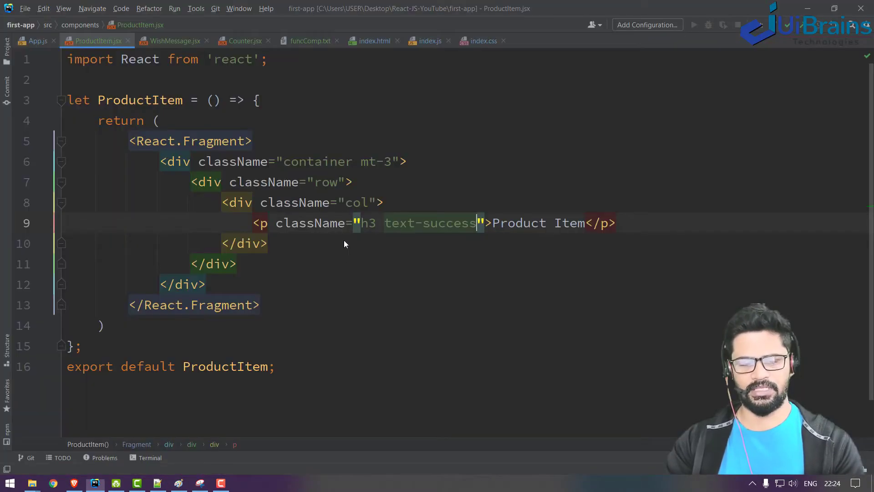
{"action": "type", "text": "<p></p>"}
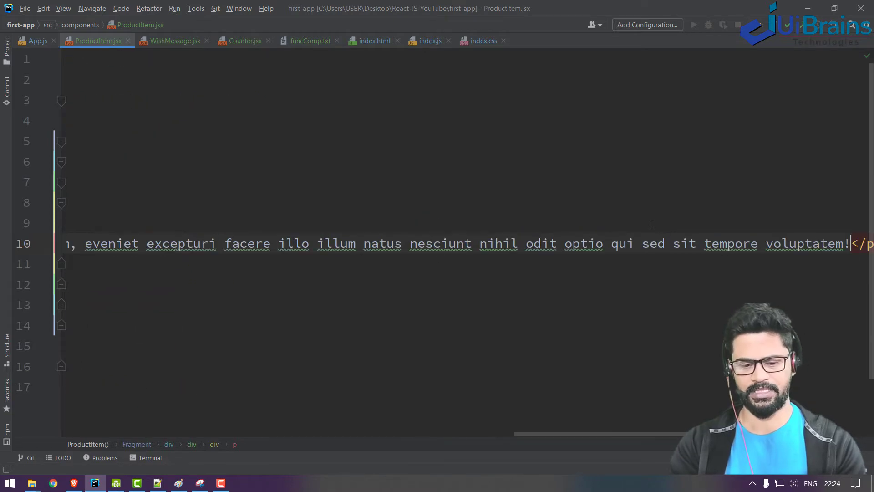
{"action": "left_click", "coordinate": [53, 482]}
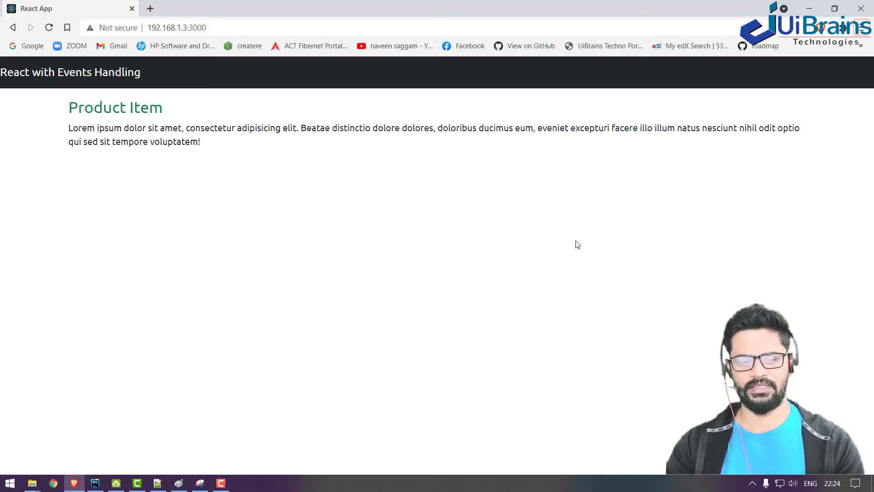
{"action": "mouse_move", "coordinate": [573, 267]}
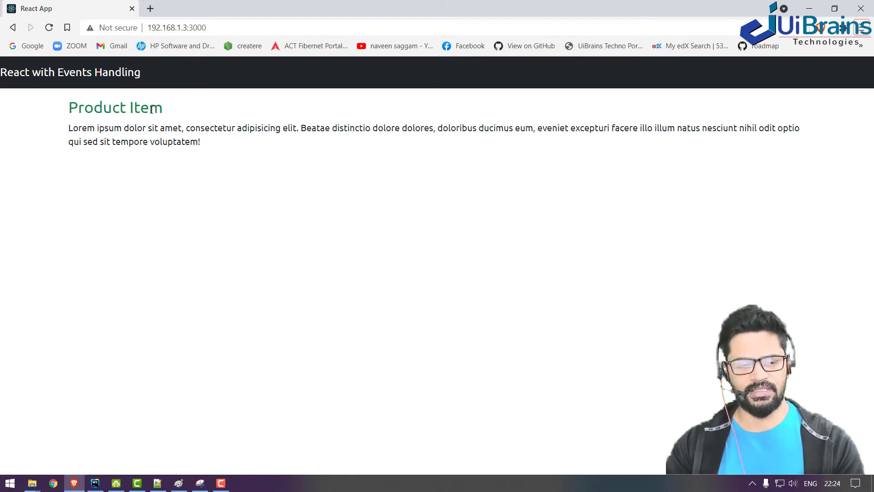
{"action": "mouse_move", "coordinate": [158, 208]}
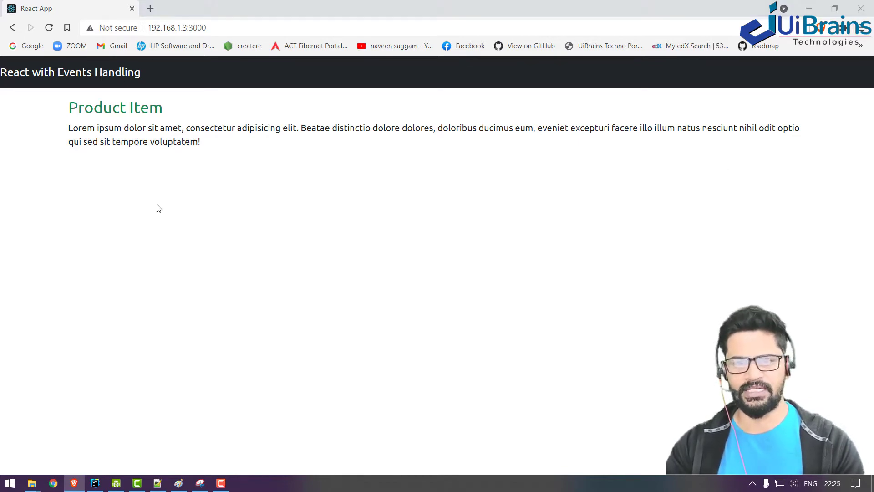
Step: Add a container row with a Bootstrap table classed table-striped, text-center and table-hover
{"action": "left_click", "coordinate": [94, 482]}
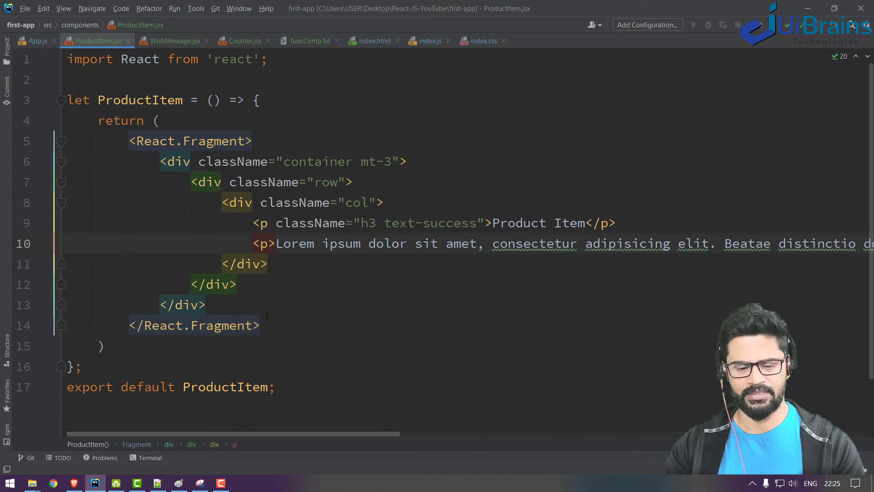
{"action": "type", "text": ".c"}
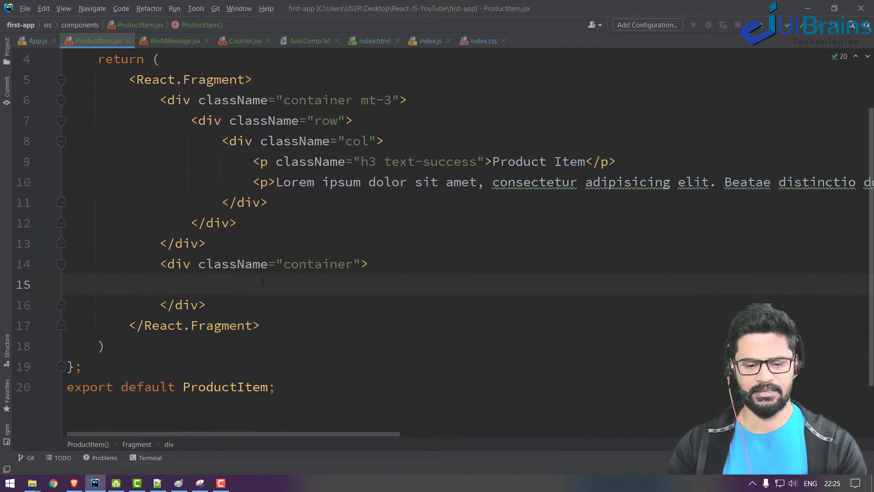
{"action": "type", "text": "m"}
{"action": "type", "text": "<"}
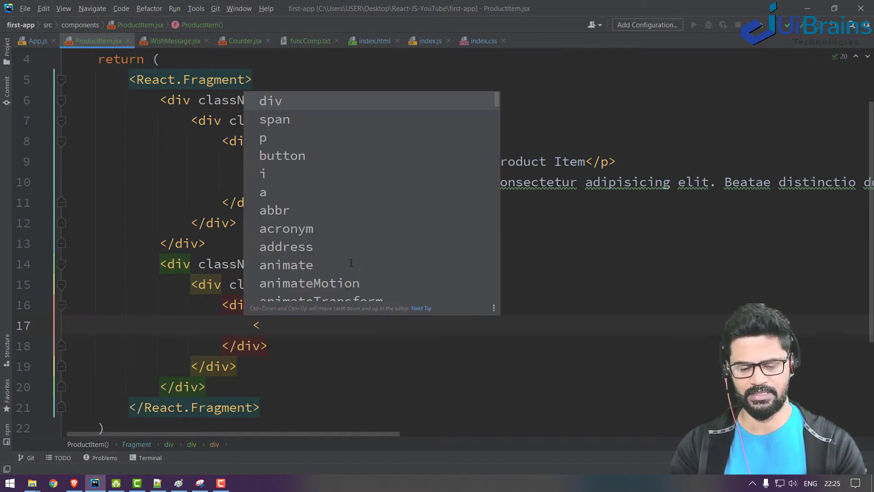
{"action": "type", "text": "table>"}
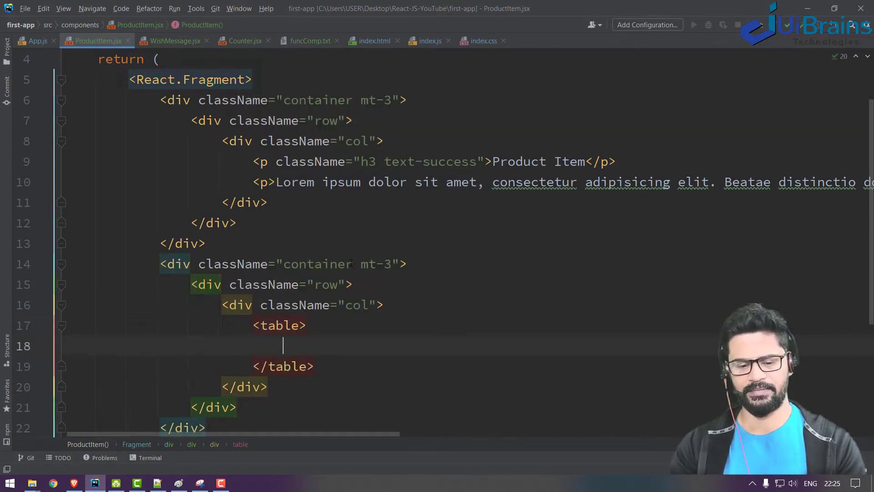
{"action": "scroll", "scroll_direction": "down", "scroll_amount": 3}
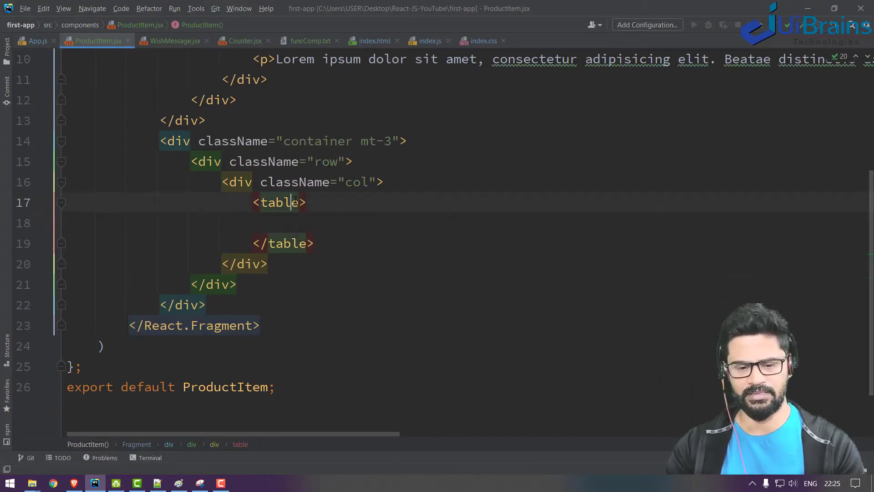
{"action": "type", "text": "className="}
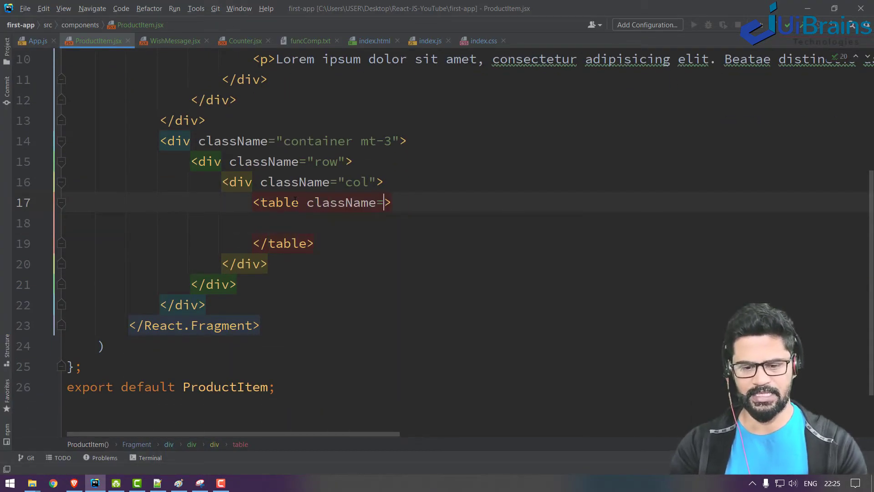
{"action": "type", "text": "table \""}
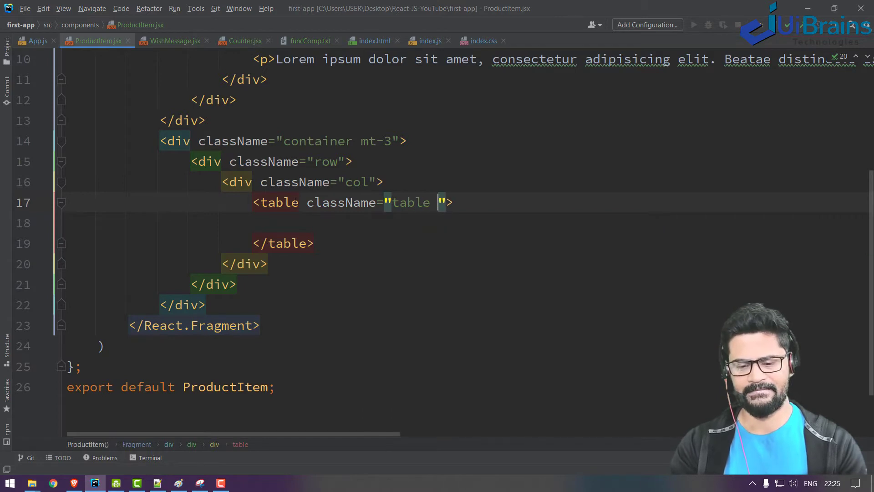
{"action": "type", "text": "table-striped"}
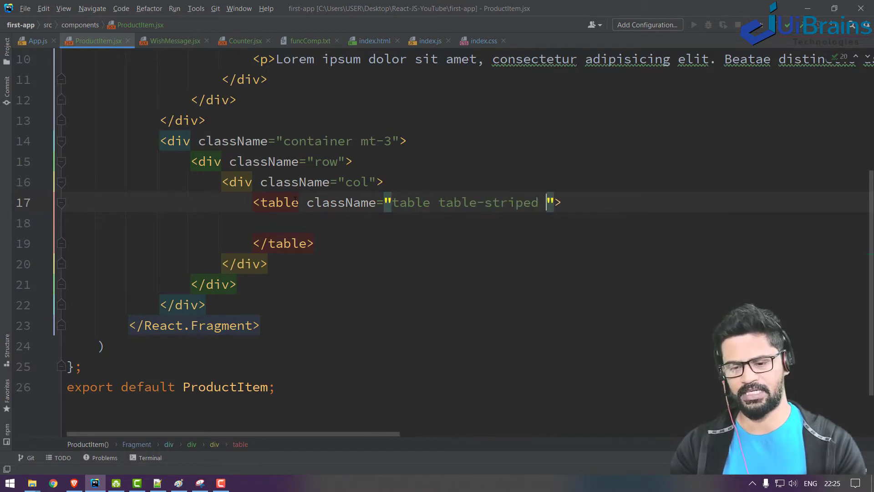
{"action": "type", "text": "text-center table-hover"}
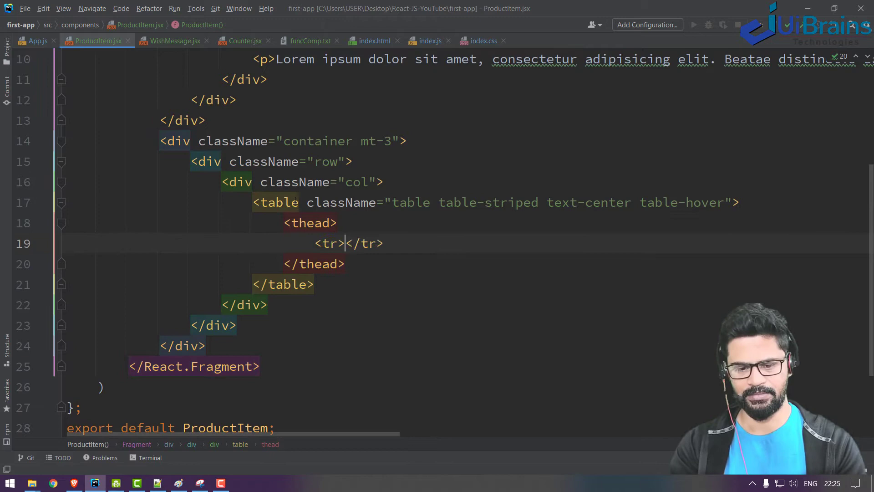
Step: Expand th*6 into header cells SNO, Image, Name, Price, Qty, Total with a bg-dark thead; check Chrome
{"action": "type", "text": "th*6"}
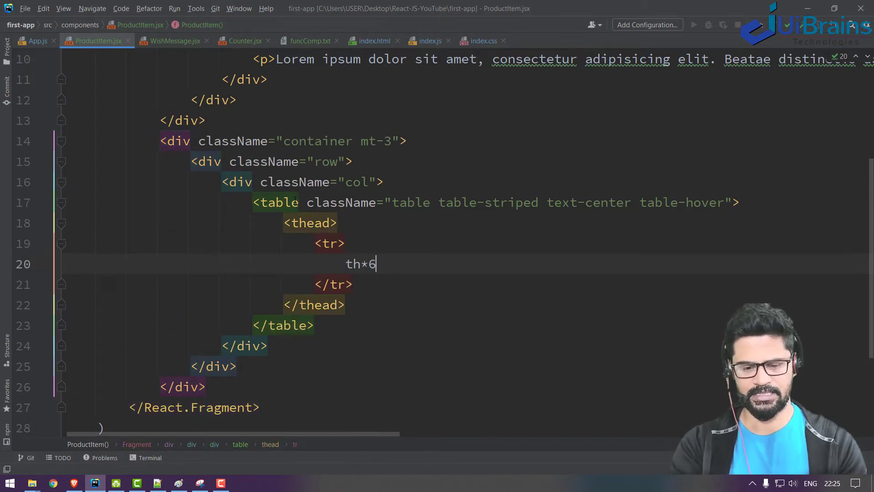
{"action": "key", "text": "alt+tab"}
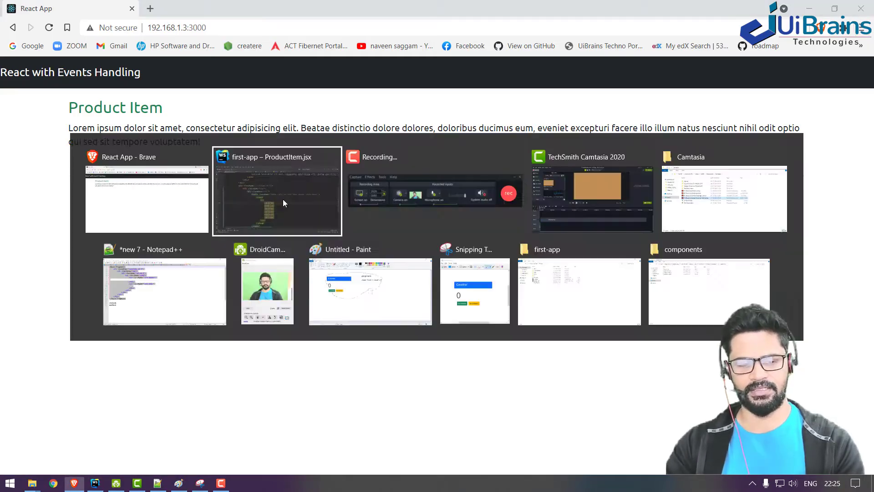
{"action": "left_click", "coordinate": [276, 190]}
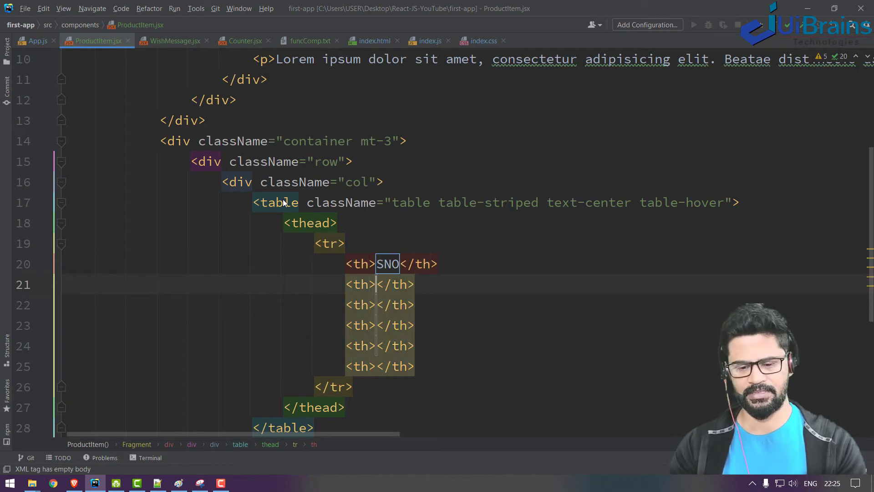
{"action": "type", "text": "Image"}
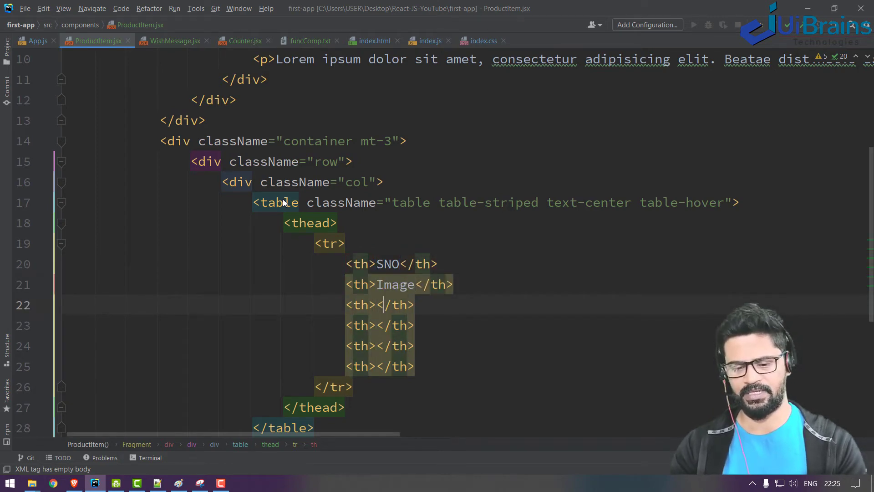
{"action": "type", "text": "NAm"}
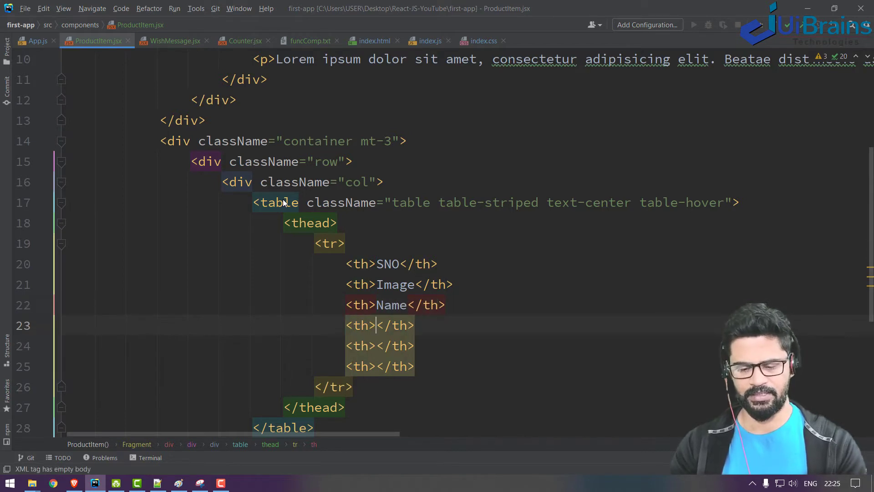
{"action": "type", "text": "Price"}
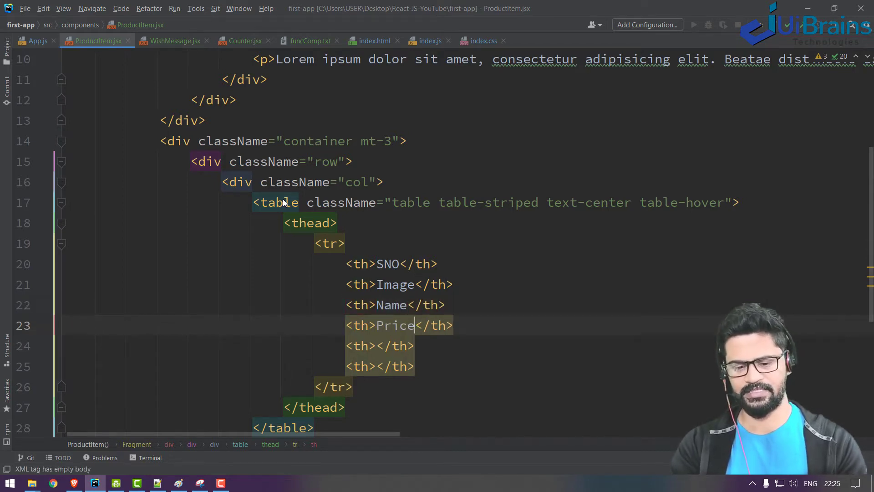
{"action": "type", "text": "Qty"}
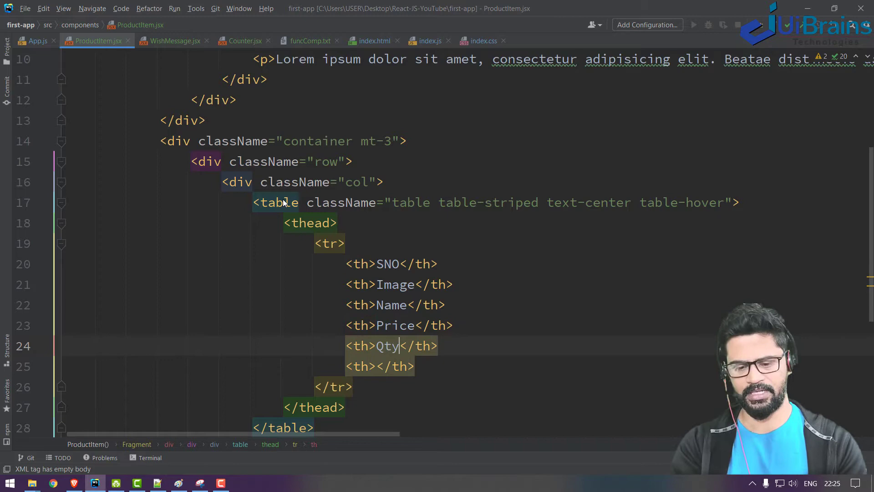
{"action": "type", "text": "className=\"bg-dark te"}
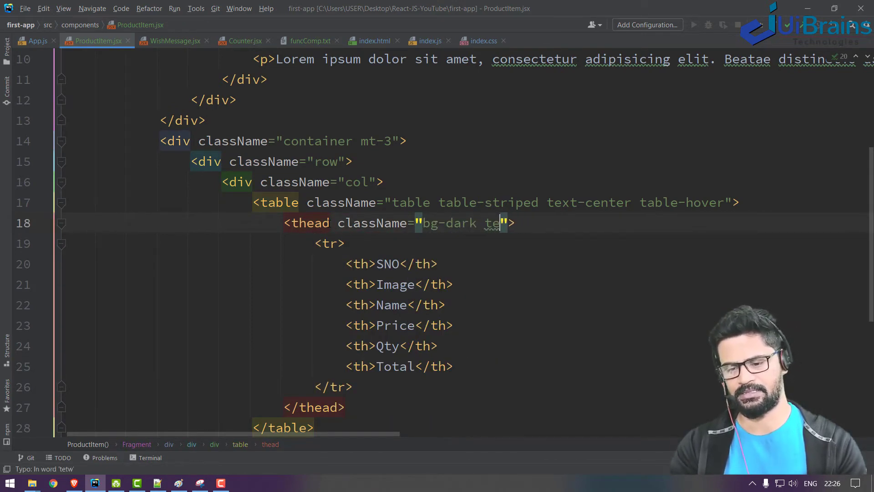
{"action": "left_click", "coordinate": [53, 483]}
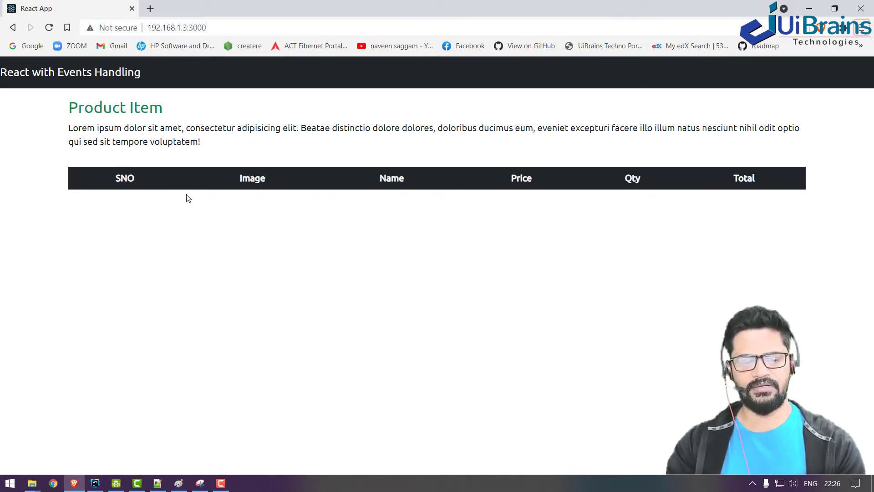
{"action": "mouse_move", "coordinate": [535, 217]}
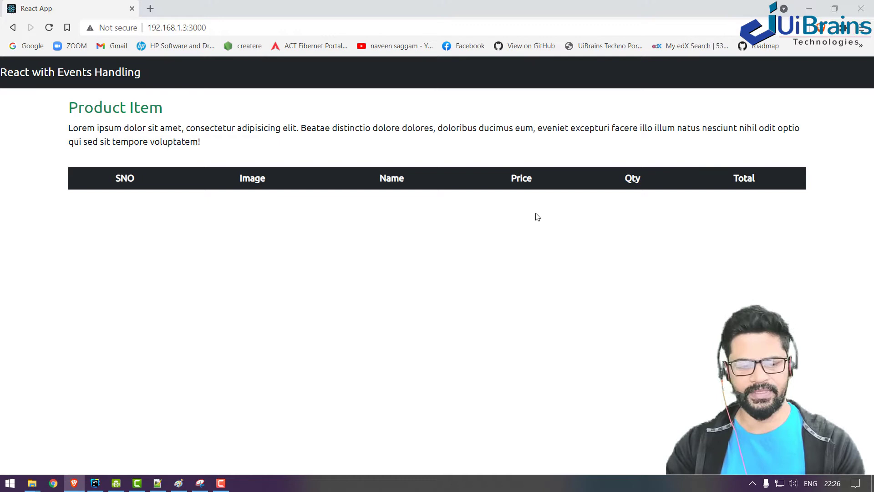
{"action": "mouse_move", "coordinate": [388, 209]}
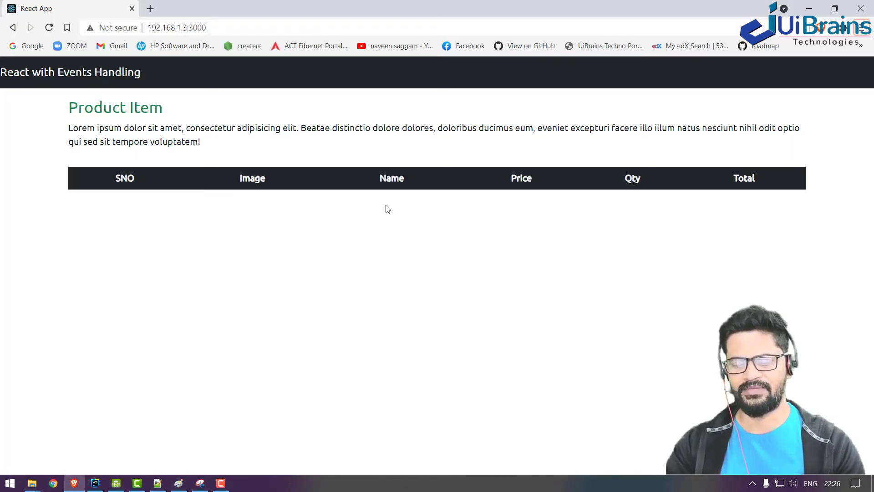
{"action": "mouse_move", "coordinate": [649, 202]}
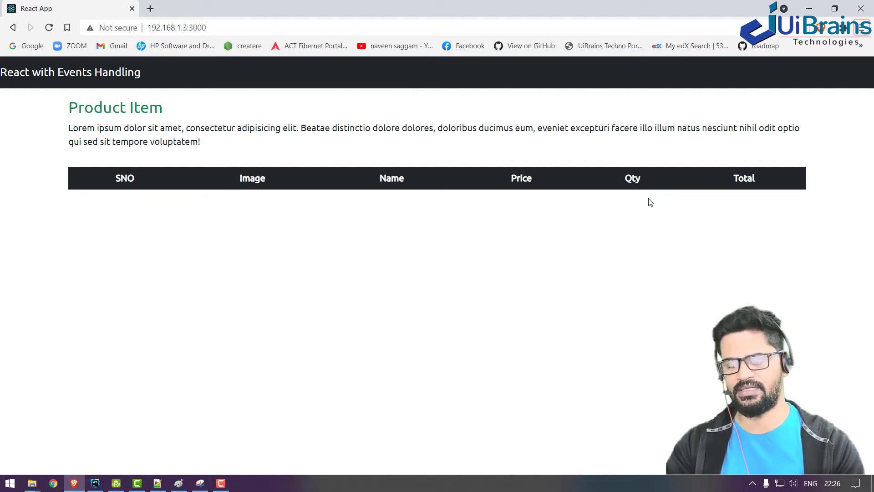
{"action": "left_click", "coordinate": [95, 482]}
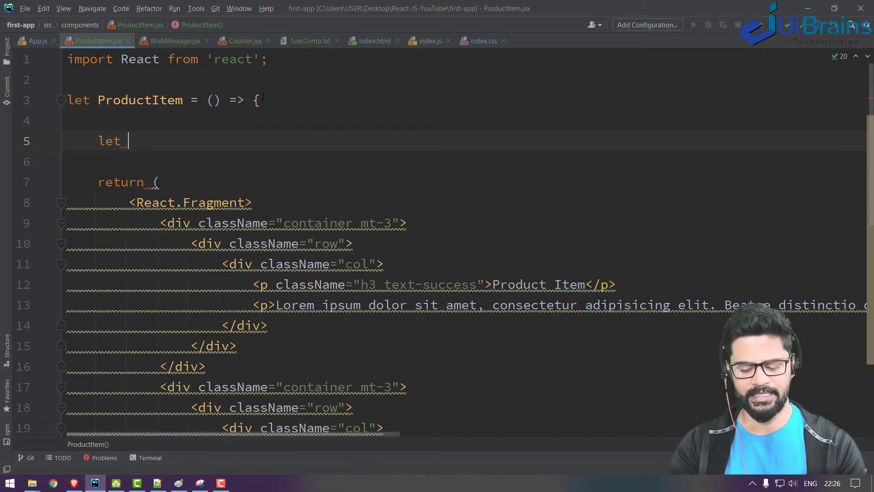
Step: Declare let [state, setState] = useState with product sno 'AA001', Mi Watch, price 1500, qty 2
{"action": "type", "text": "[] = useState({});"}
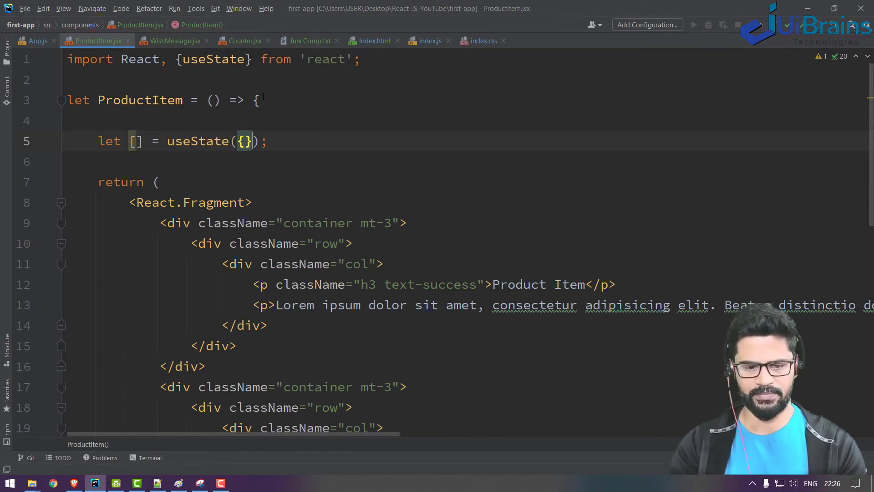
{"action": "type", "text": "s"}
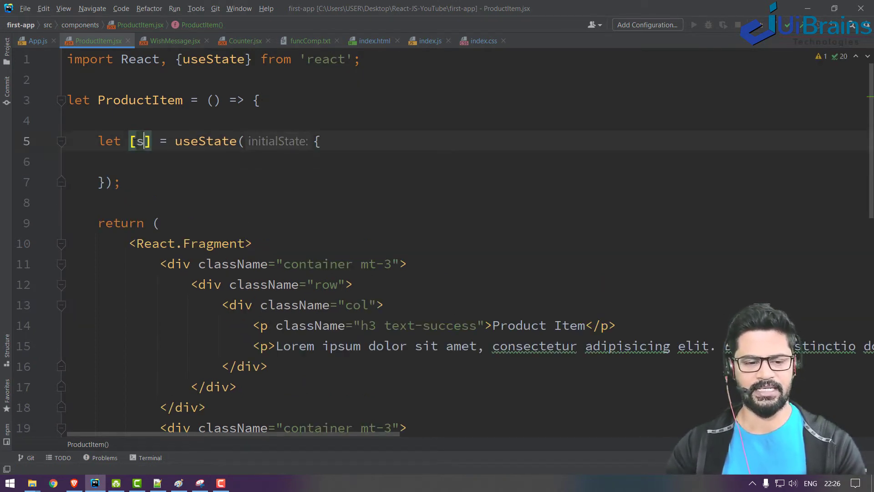
{"action": "type", "text": "tate , setStat"}
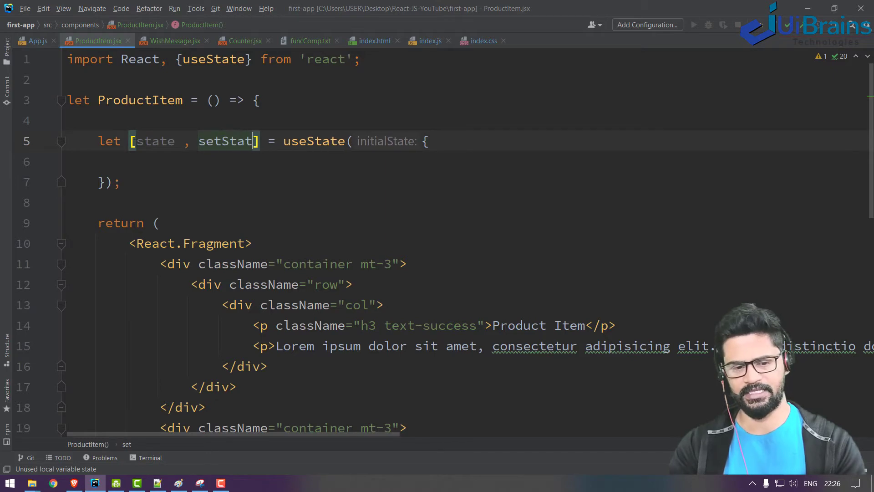
{"action": "type", "text": "product : {"}
{"action": "type", "text": "sno : '"}
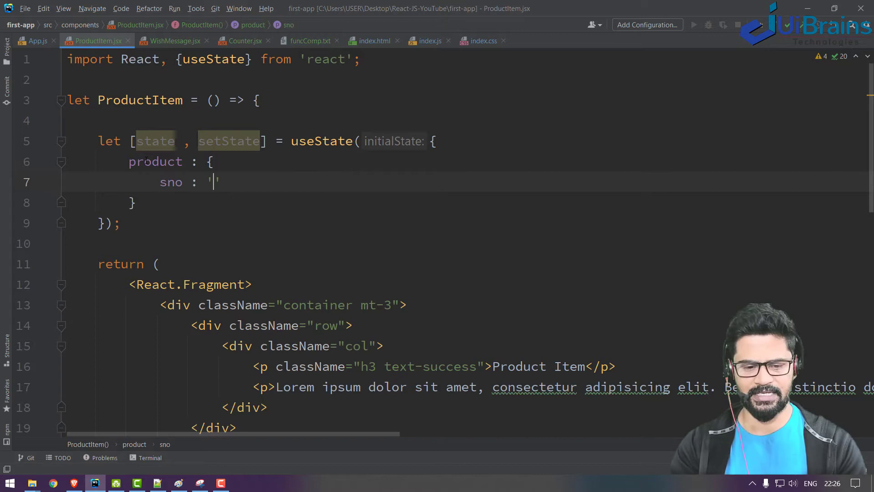
{"action": "type", "text": "AA001',"}
{"action": "type", "text": "image : '',"}
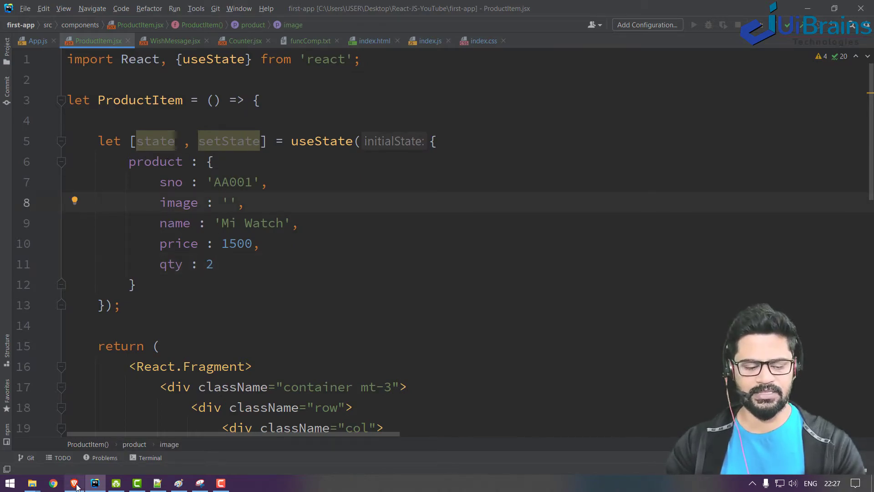
{"action": "left_click", "coordinate": [74, 482]}
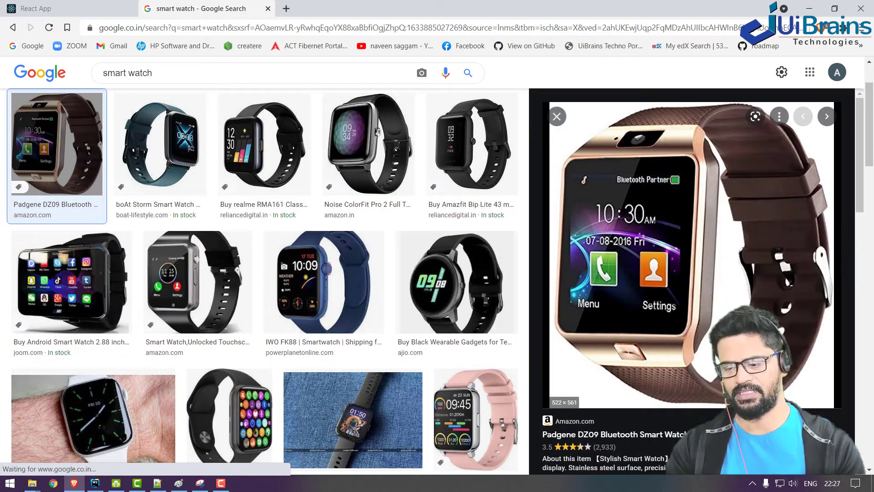
Step: Copy the address of a smart watch photo from the Google Images results
{"action": "left_click", "coordinate": [95, 483]}
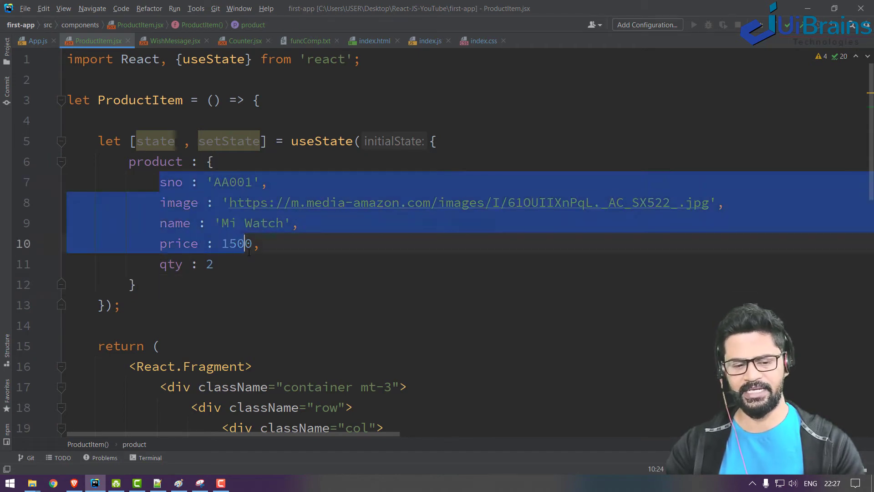
Step: Add a tbody row with {product.sno} and {product.image} cells, pasting the Amazon watch image URL
{"action": "scroll", "scroll_direction": "down", "scroll_amount": 3}
{"action": "type", "text": "<td></td>"}
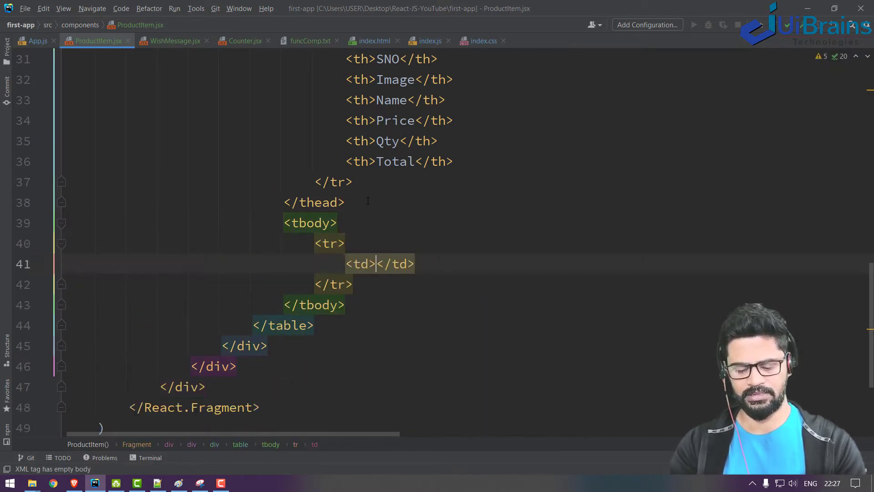
{"action": "type", "text": "{state.por"}
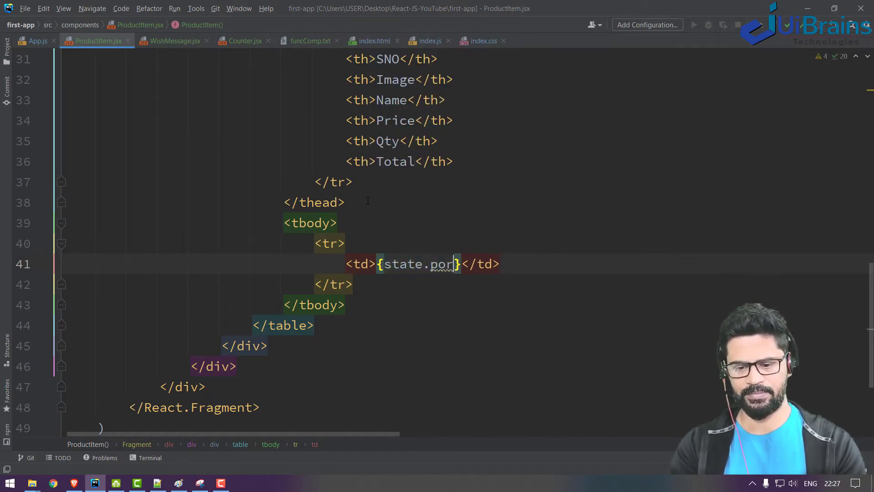
{"action": "left_click", "coordinate": [52, 482]}
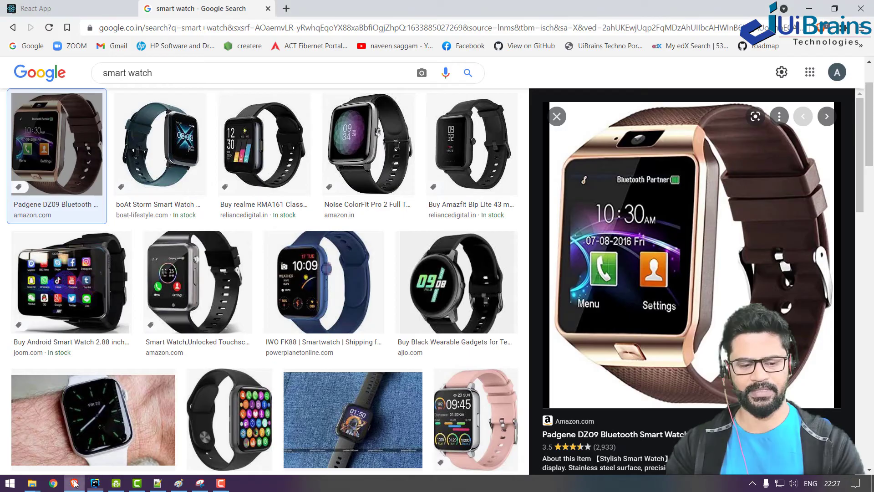
{"action": "left_click", "coordinate": [93, 482]}
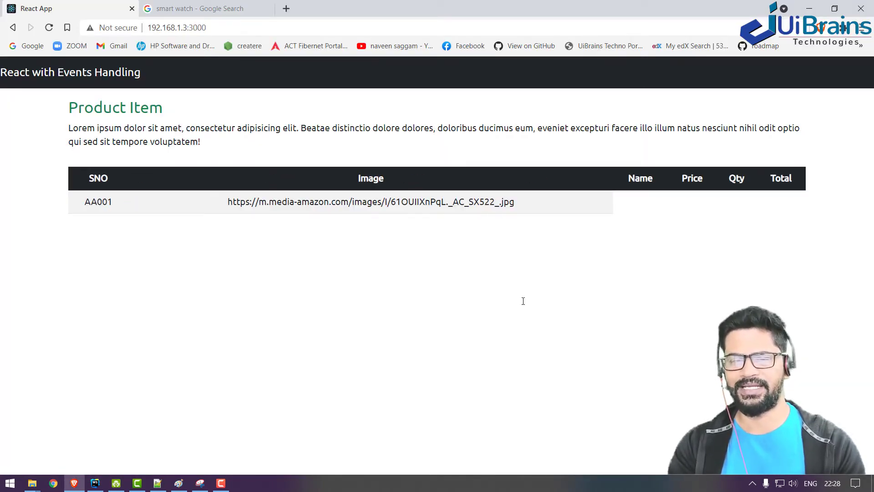
{"action": "left_click", "coordinate": [95, 483]}
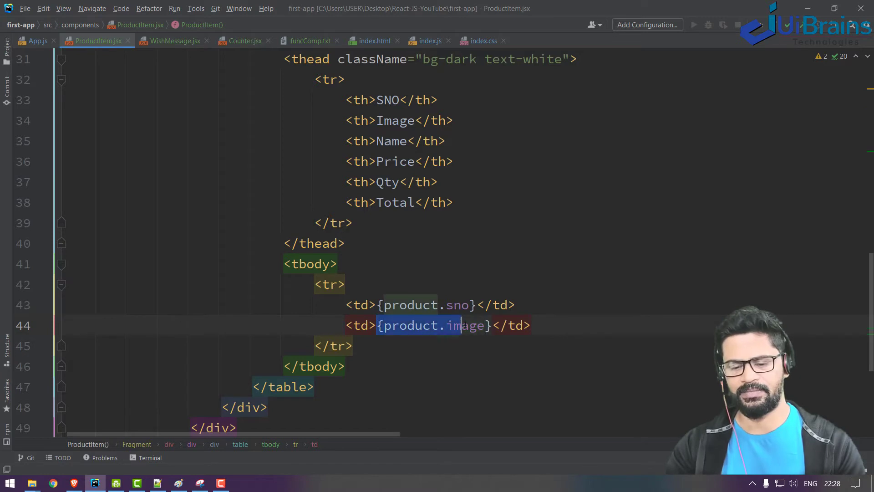
Step: Render the image cell as <img src={product.image} alt=""/> so the watch photo displays
{"action": "left_click", "coordinate": [52, 483]}
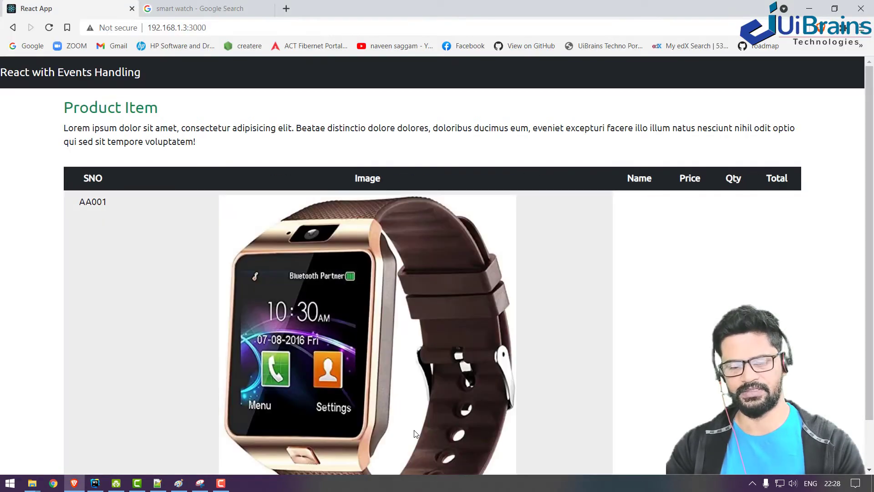
{"action": "left_click", "coordinate": [94, 483]}
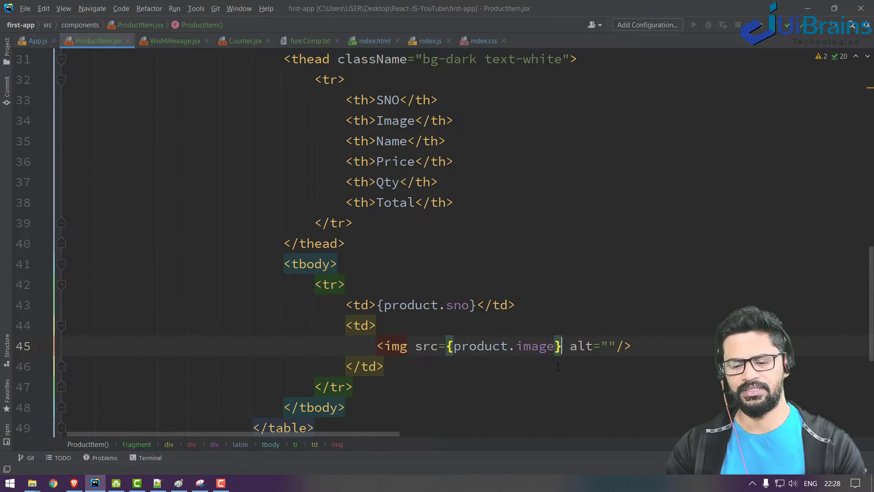
Step: Size the img 50 by 50 and add product.name, product.price and product.qty cells to the row
{"action": "type", "text": "width={50} he"}
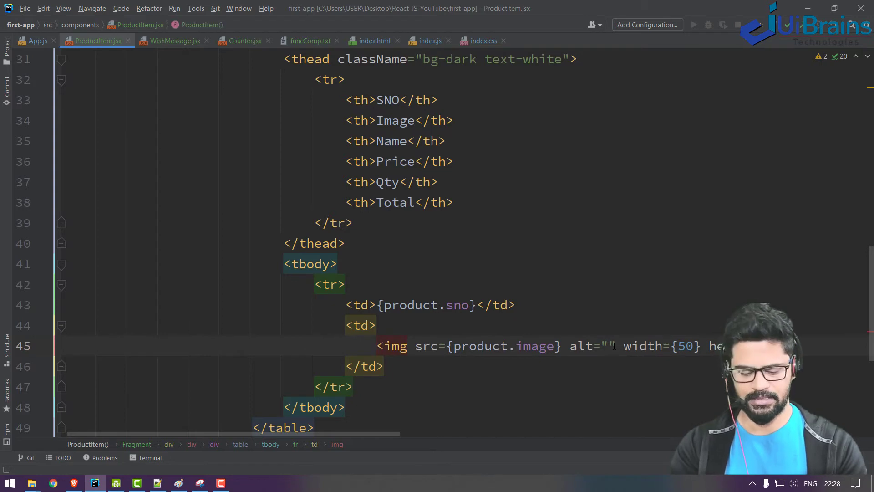
{"action": "key", "text": "alt+tab"}
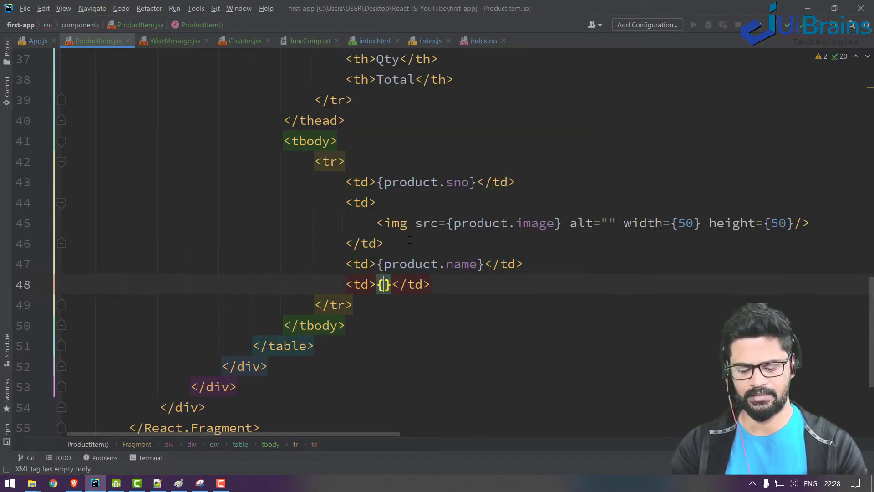
{"action": "type", "text": "product.price"}
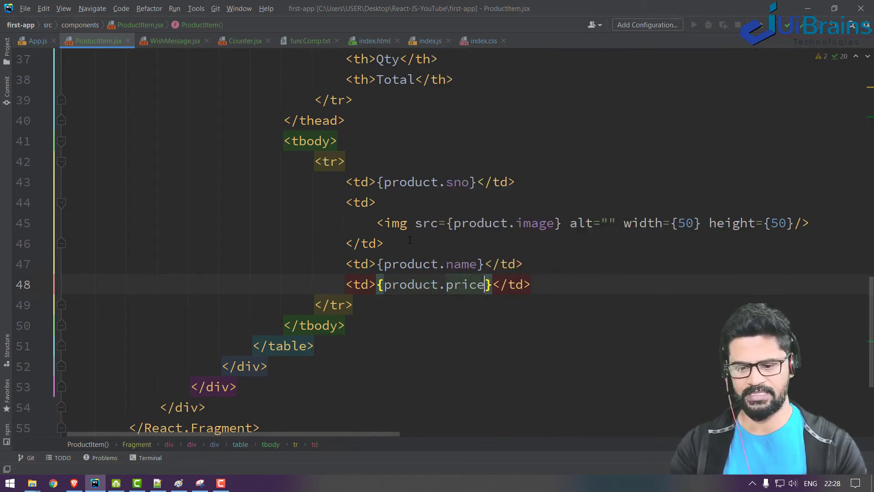
{"action": "type", "text": "td>{product.}</td>"}
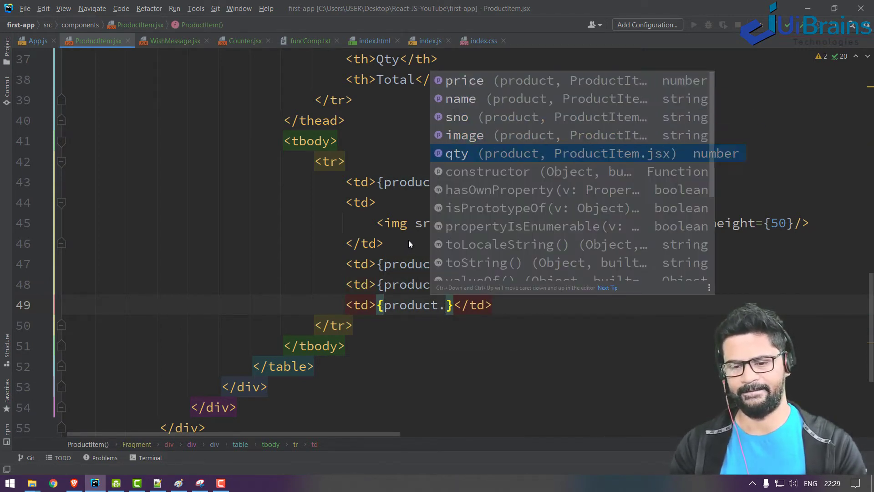
{"action": "left_click", "coordinate": [53, 482]}
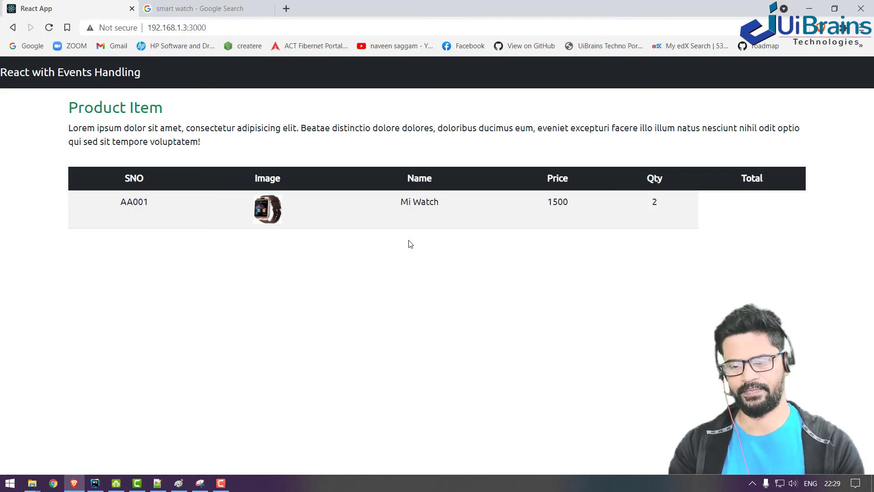
{"action": "left_click", "coordinate": [94, 482]}
{"action": "type", "text": "td{}"}
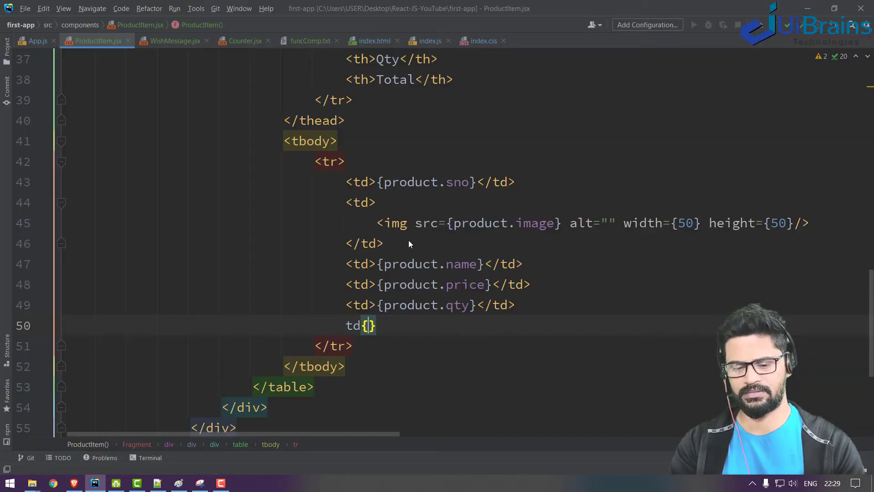
Step: Add a Total cell of product.qty * product.price and fa-minus-square / fa-plus icons around the quantity
{"action": "left_click", "coordinate": [53, 483]}
{"action": "type", "text": "<i />"}
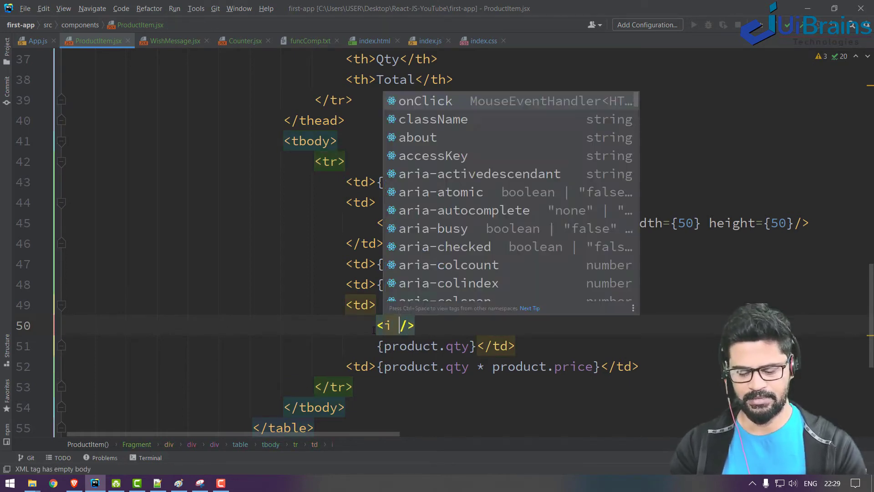
{"action": "type", "text": "className=\"fa fa-minus-square mx-1"}
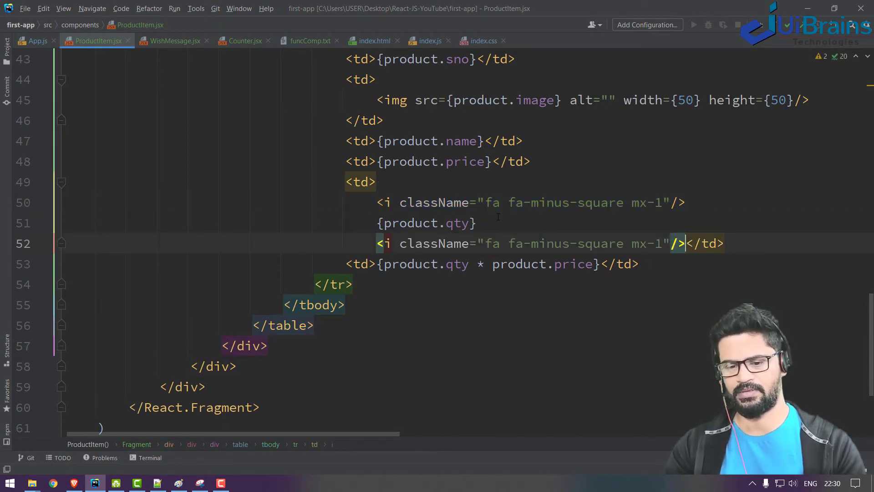
{"action": "type", "text": "fa0plus"}
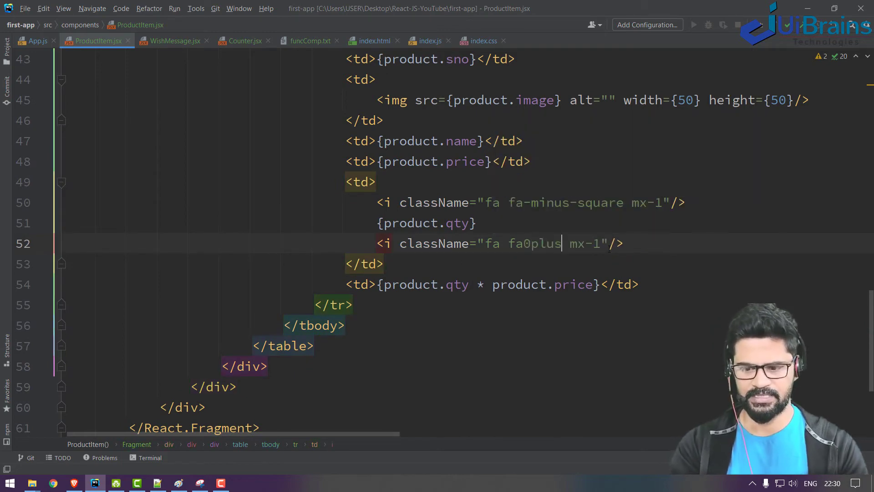
{"action": "type", "text": "fa-plus"}
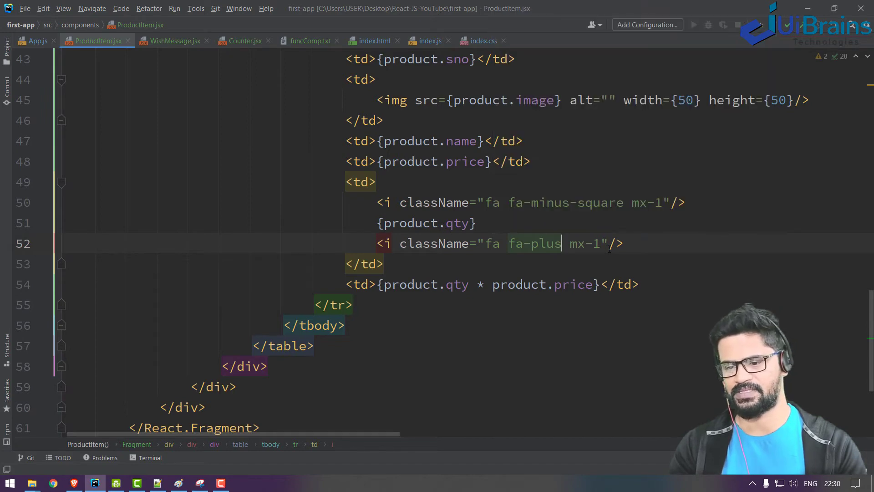
{"action": "left_click", "coordinate": [54, 483]}
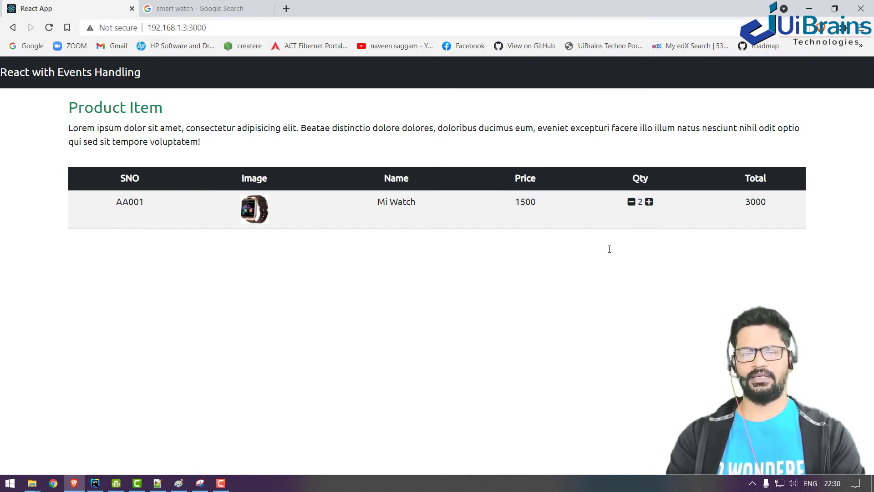
{"action": "mouse_move", "coordinate": [535, 218]}
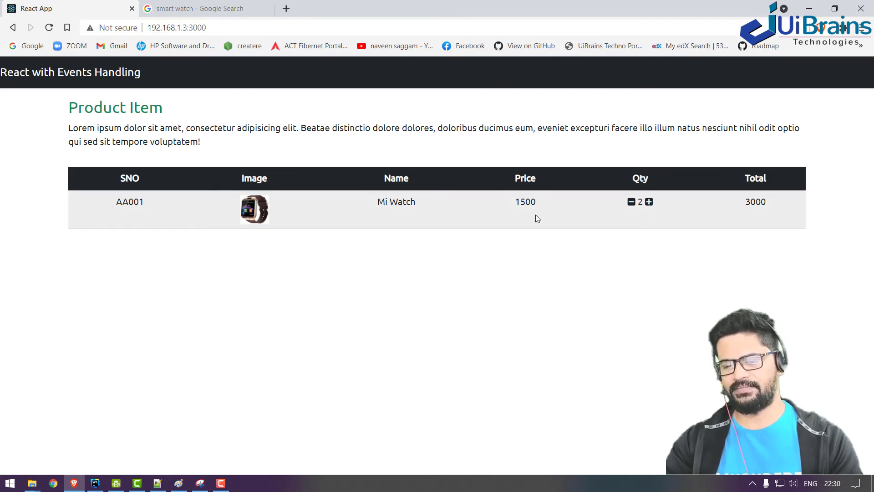
{"action": "double_click", "coordinate": [524, 201]}
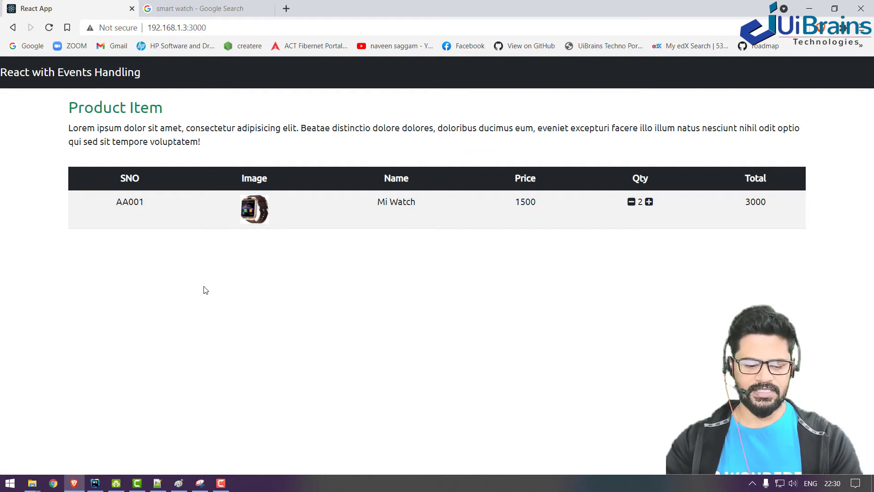
{"action": "left_click", "coordinate": [94, 482]}
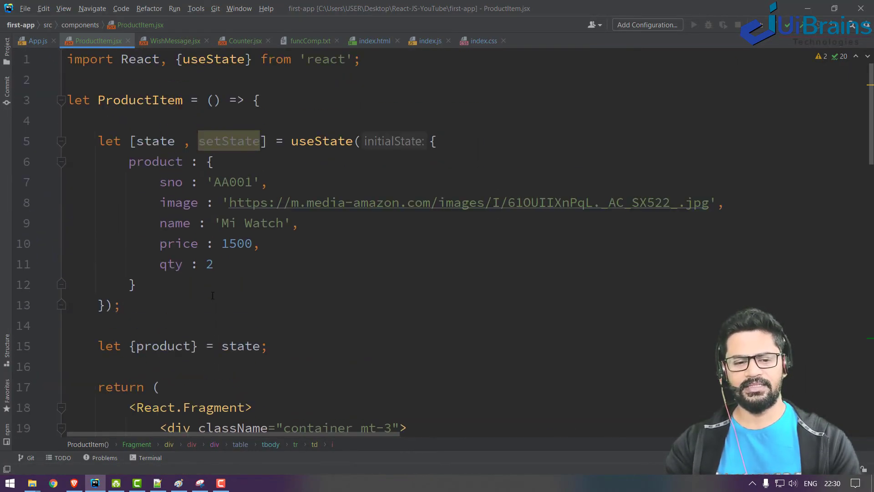
Step: Change the plus icon to fa-plus-square and give it an onClick attribute
{"action": "left_click", "coordinate": [53, 482]}
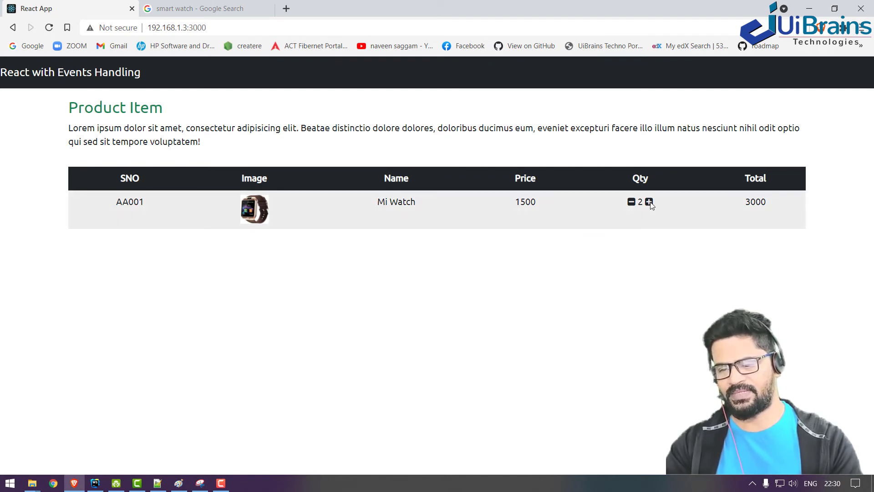
{"action": "left_click", "coordinate": [95, 482]}
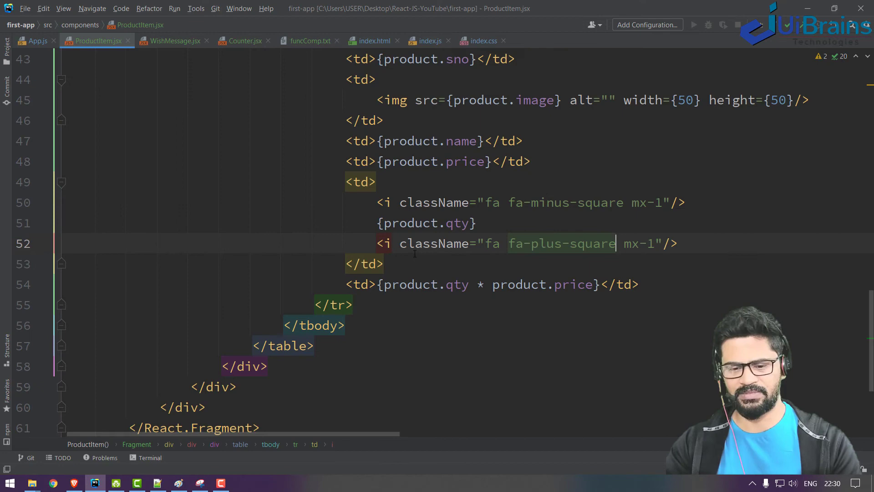
{"action": "type", "text": "on"}
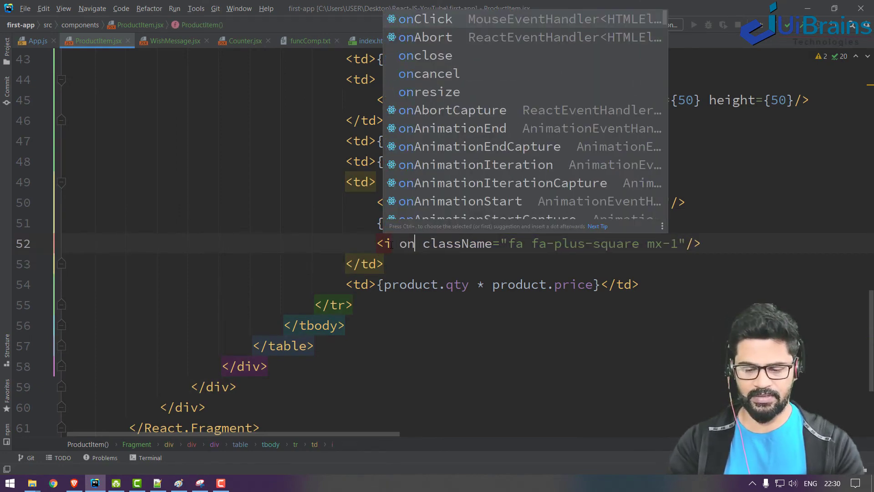
{"action": "left_click", "coordinate": [425, 18]}
{"action": "type", "text": "let"}
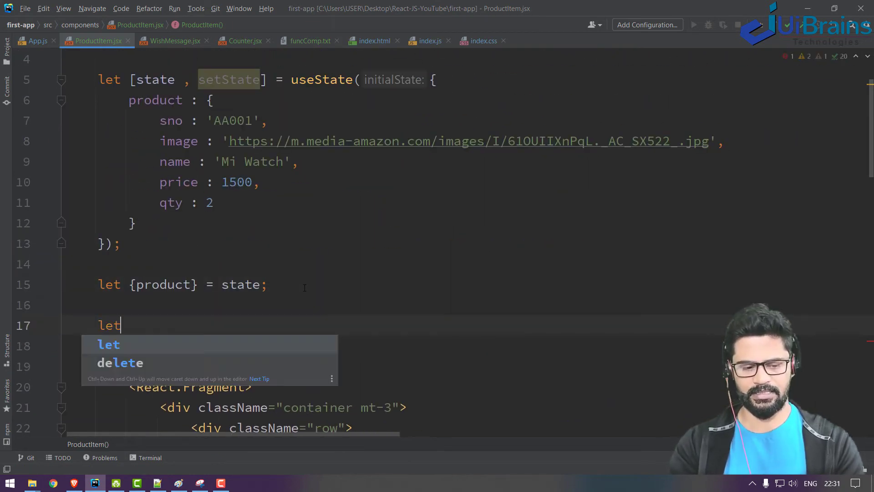
Step: Define let incrQty = () => { alert('incre...') } above return and test it in the browser
{"action": "type", "text": "incrQty = () => {}"}
{"action": "left_click", "coordinate": [467, 345]}
{"action": "type", "text": "alert("}
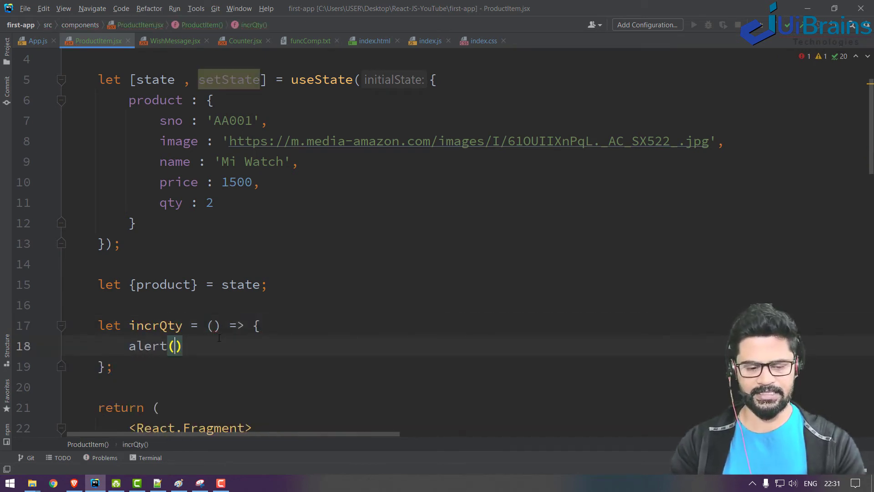
{"action": "type", "text": "'incre"}
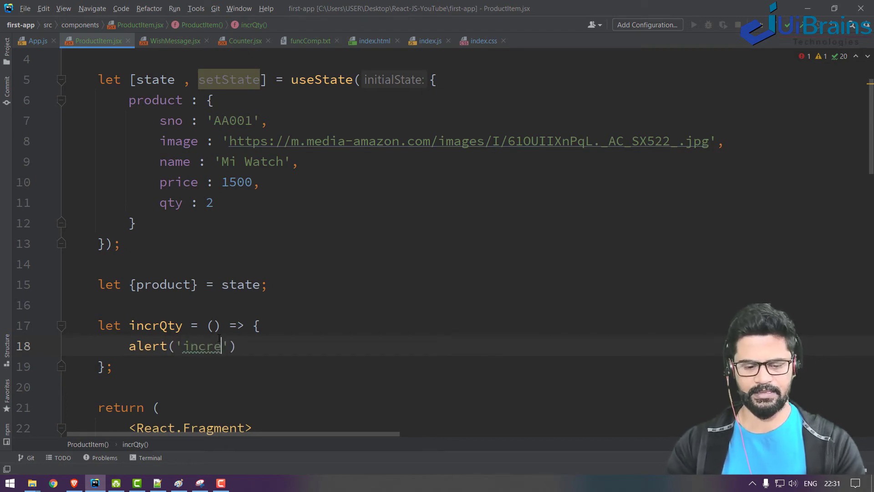
{"action": "left_click", "coordinate": [53, 482]}
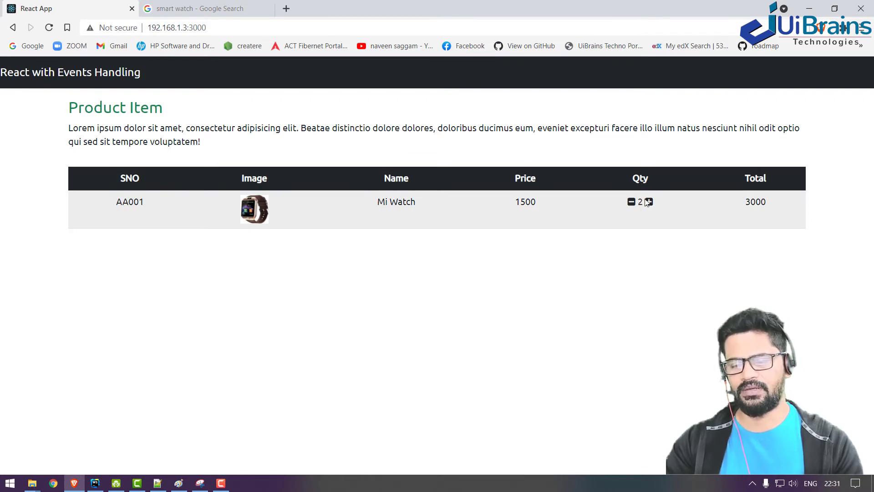
Step: Make incrQty call setState with a (state) => ({ product: ... }) callback
{"action": "left_click", "coordinate": [95, 482]}
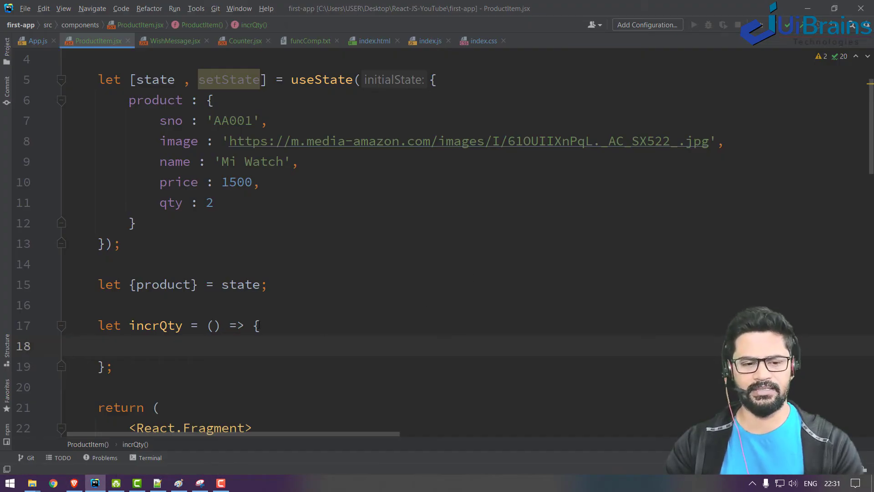
{"action": "type", "text": "setState"}
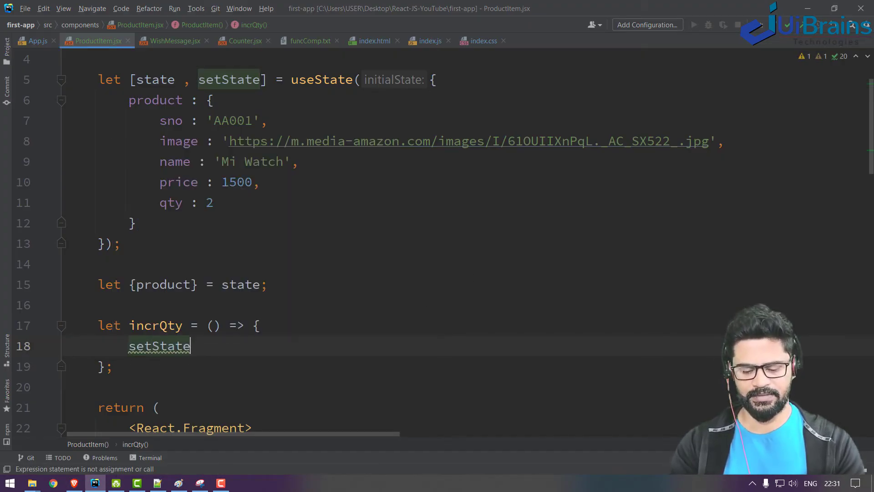
{"action": "type", "text": "() => );"}
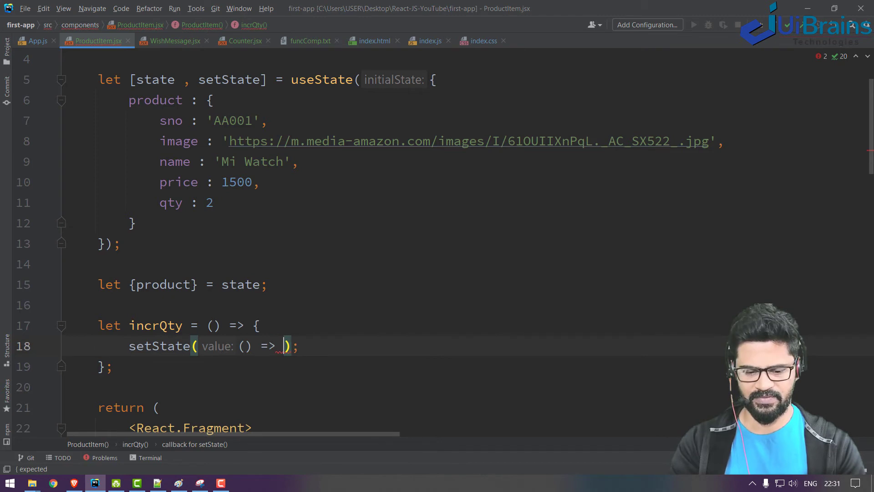
{"action": "type", "text": "(state) => ({"}
{"action": "type", "text": "product: {"}
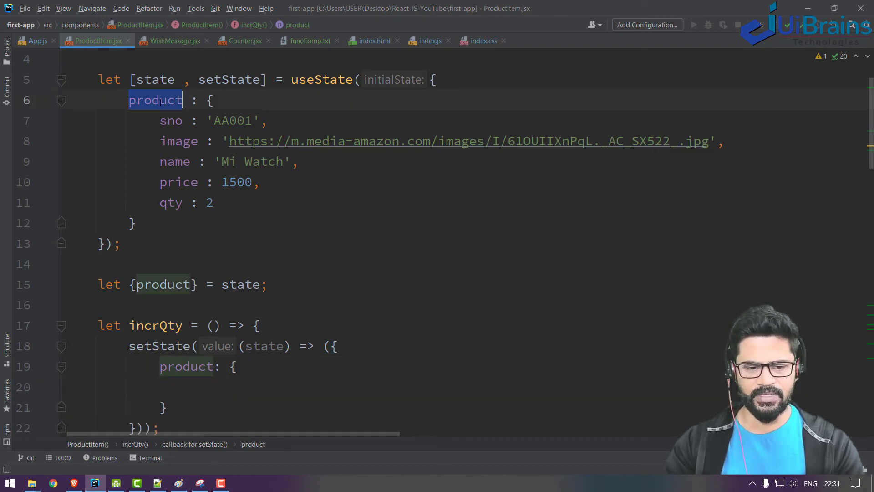
{"action": "double_click", "coordinate": [159, 346]}
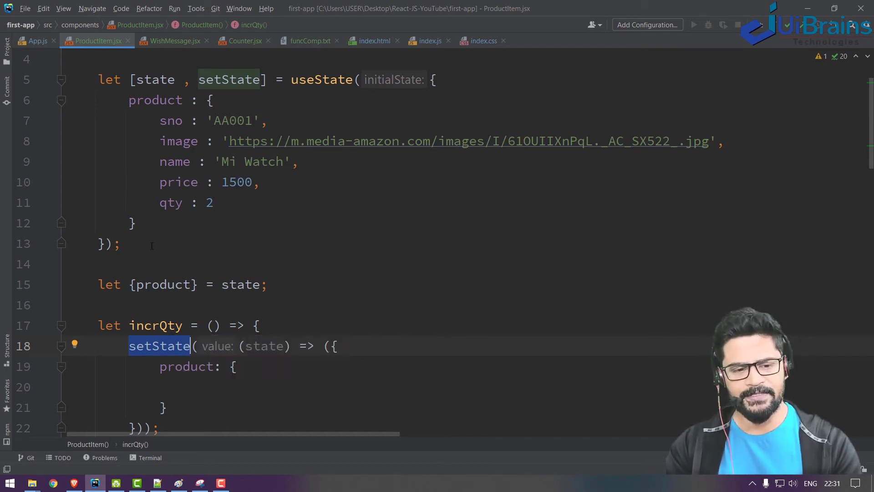
{"action": "left_click", "coordinate": [208, 100]}
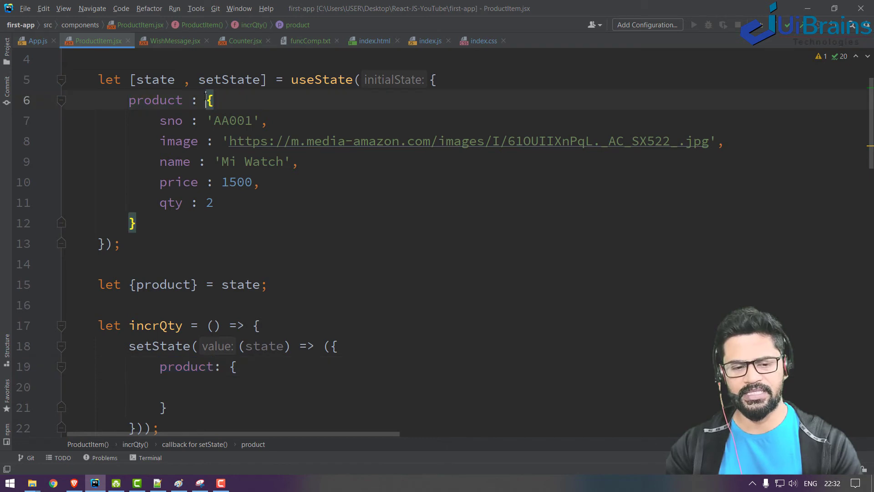
Step: Copy the sno, image, name and price fields into the new product and set qty: state.product.qty + 1
{"action": "left_click", "coordinate": [162, 202]}
{"action": "type", "text": "qty:"}
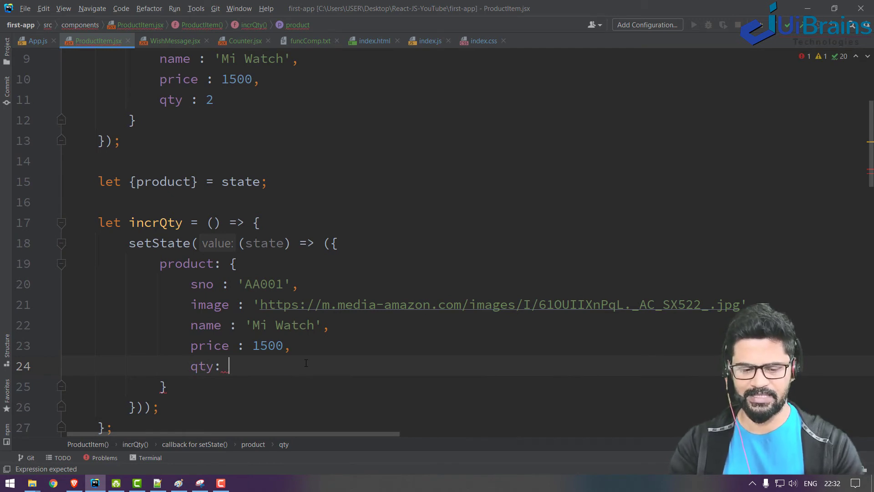
{"action": "type", "text": "state.product.qty"}
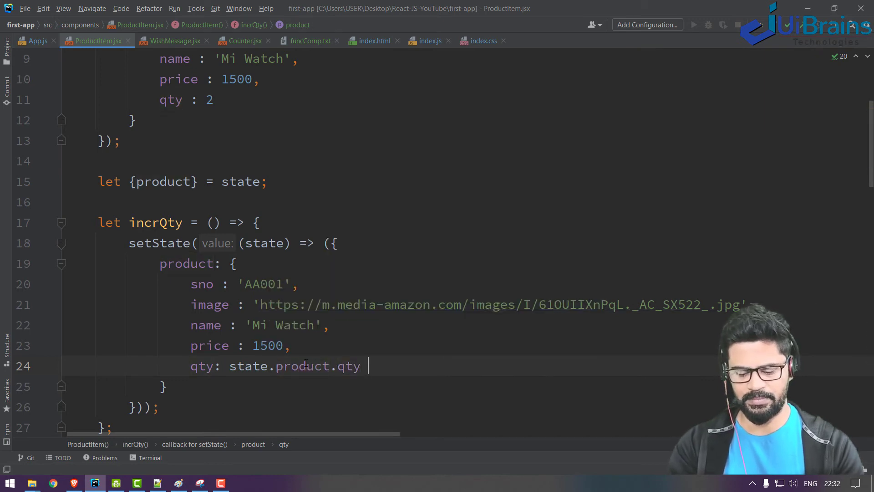
{"action": "type", "text": "+ 1"}
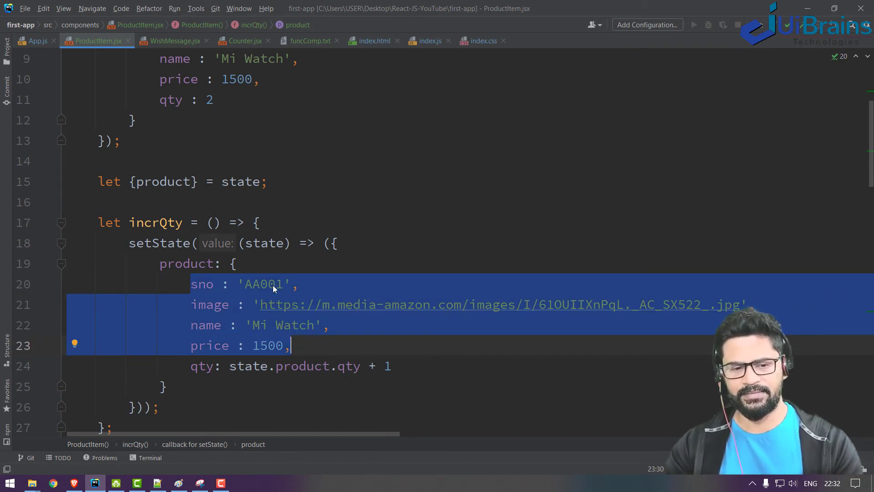
{"action": "left_click", "coordinate": [249, 366]}
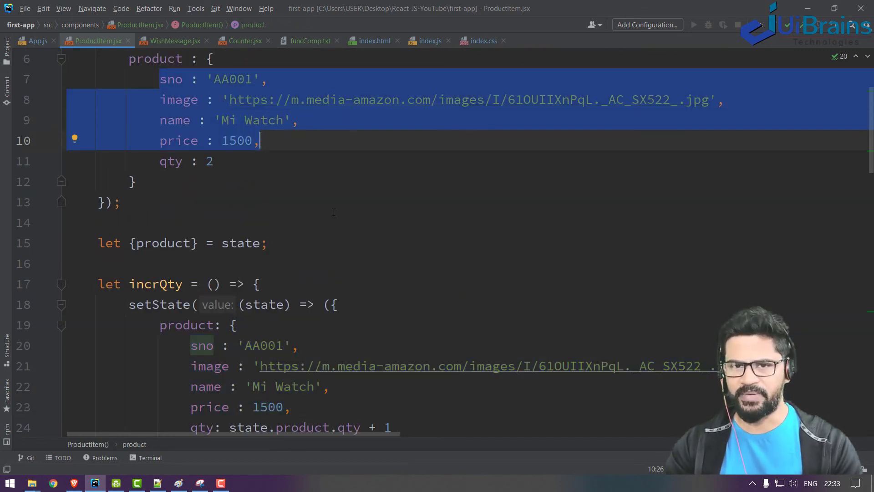
Step: Replace the copied fields with ...state.product, keeping qty: state.product.qty + 1
{"action": "scroll", "scroll_direction": "down", "scroll_amount": 3}
{"action": "type", "text": "...state"}
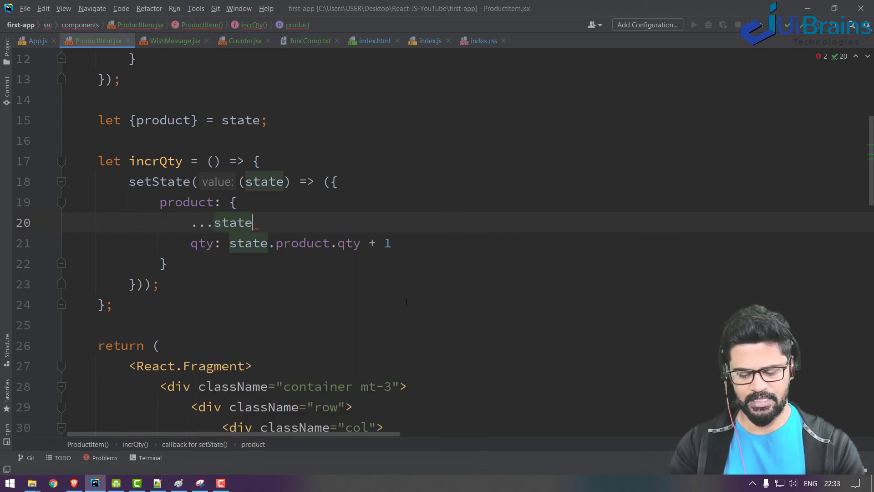
{"action": "type", "text": ".product,"}
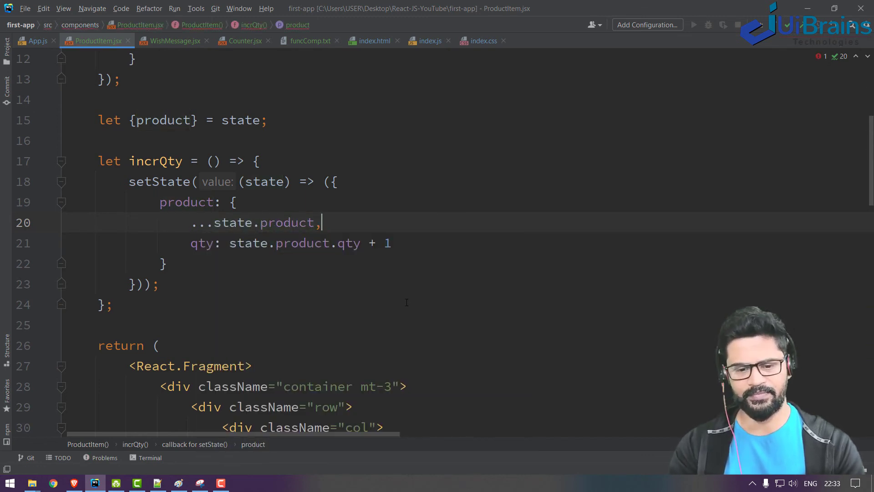
{"action": "scroll", "scroll_direction": "up", "scroll_amount": 3}
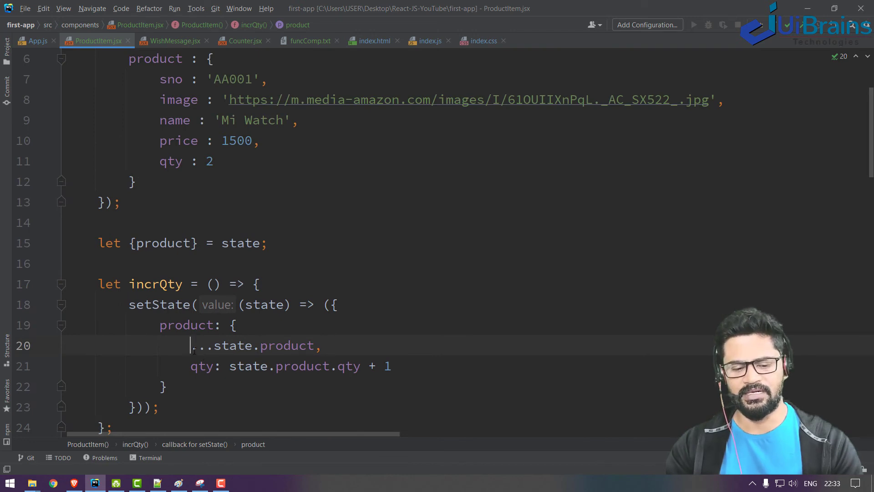
{"action": "double_click", "coordinate": [267, 345]}
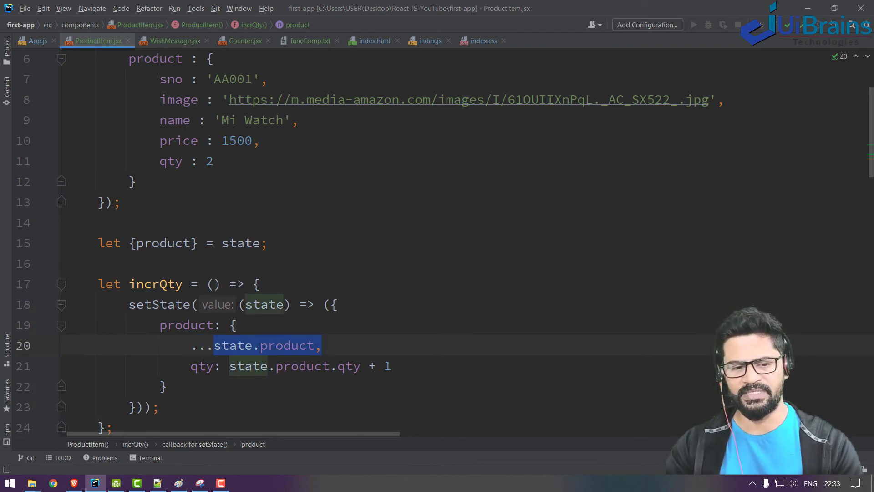
{"action": "left_click", "coordinate": [202, 366]}
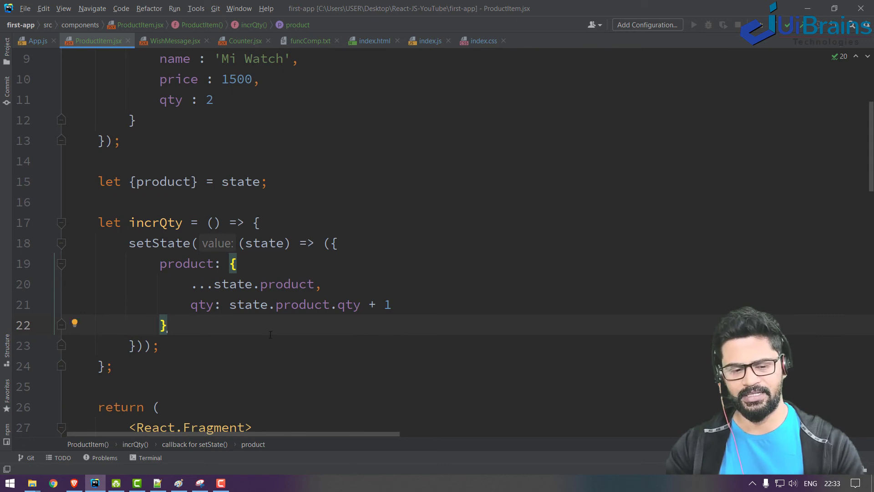
{"action": "left_click", "coordinate": [53, 482]}
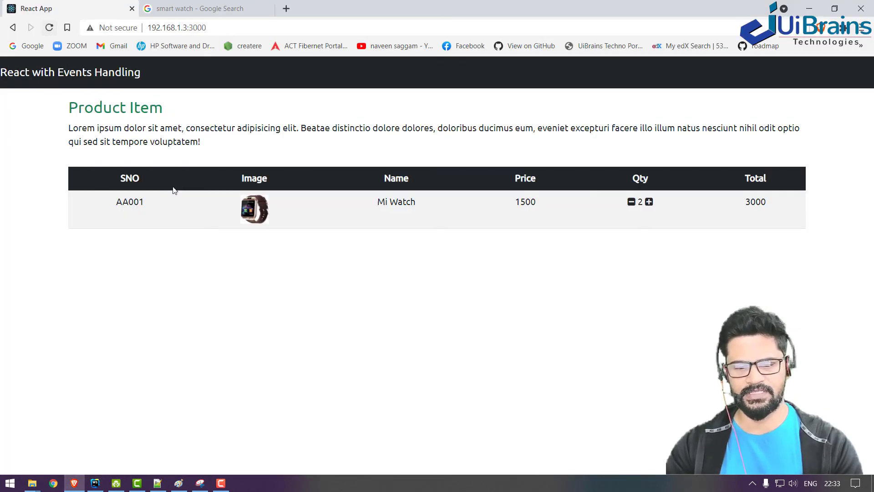
Step: Click the plus-square icon repeatedly so Mi Watch quantity reaches 7 and total 10500
{"action": "left_click", "coordinate": [648, 201]}
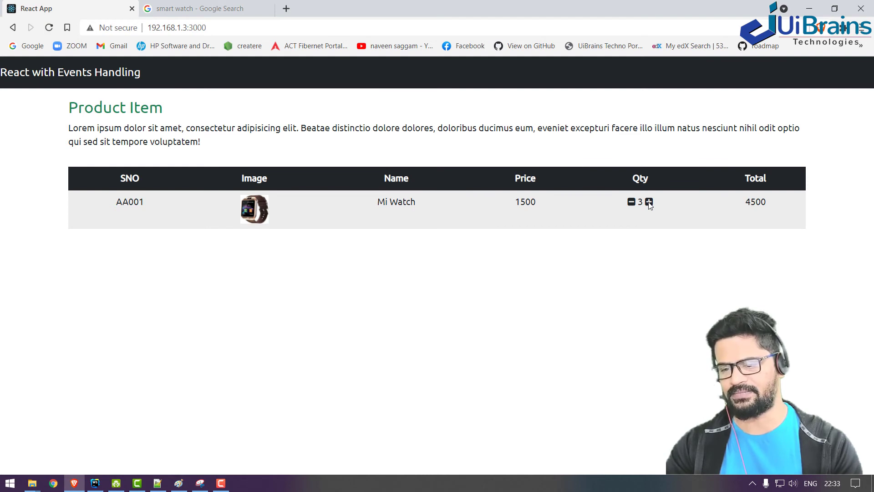
{"action": "left_click", "coordinate": [648, 202]}
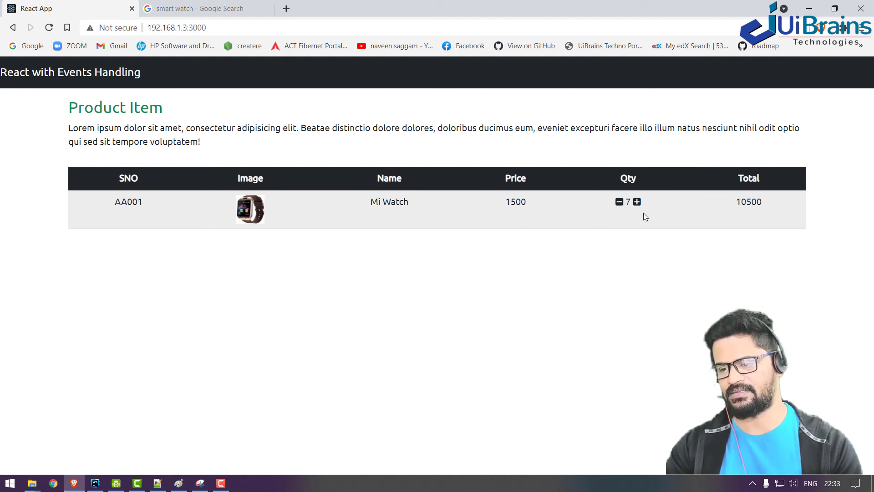
{"action": "left_click", "coordinate": [93, 483]}
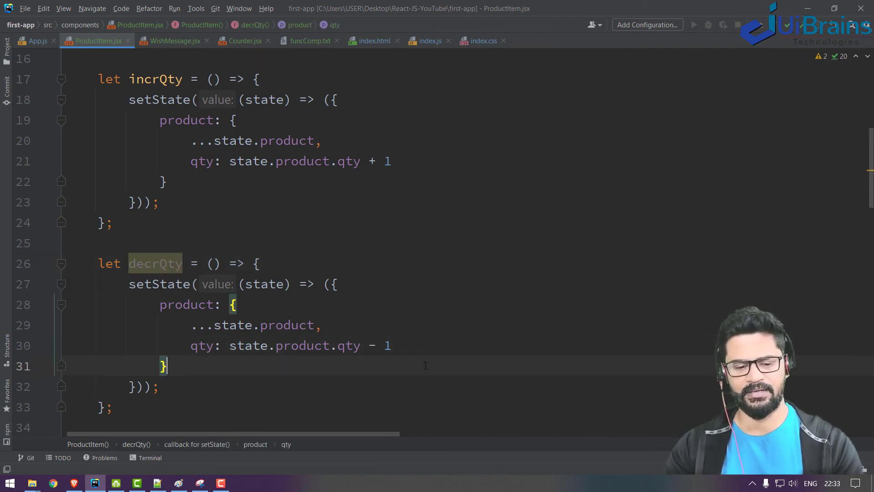
Step: Add decrQty spreading state.product with qty: state.product.qty - 1 and attach it to the minus icon
{"action": "scroll", "scroll_direction": "down", "scroll_amount": 3}
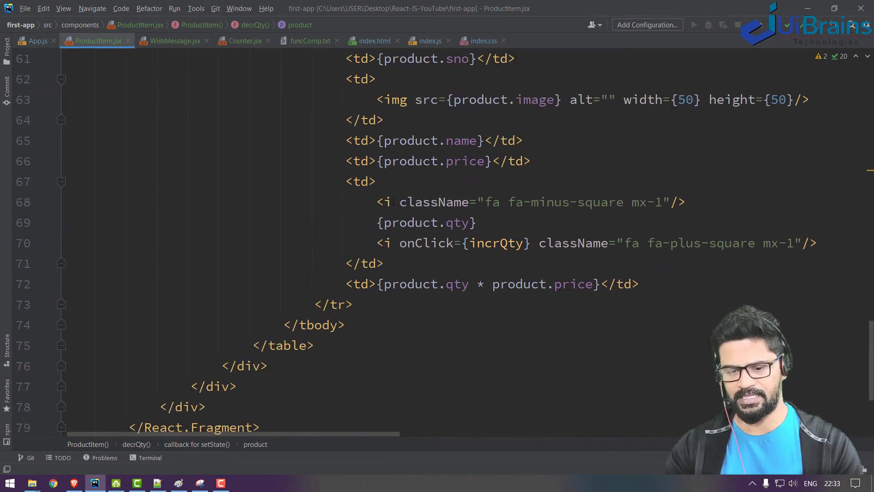
{"action": "left_click", "coordinate": [53, 482]}
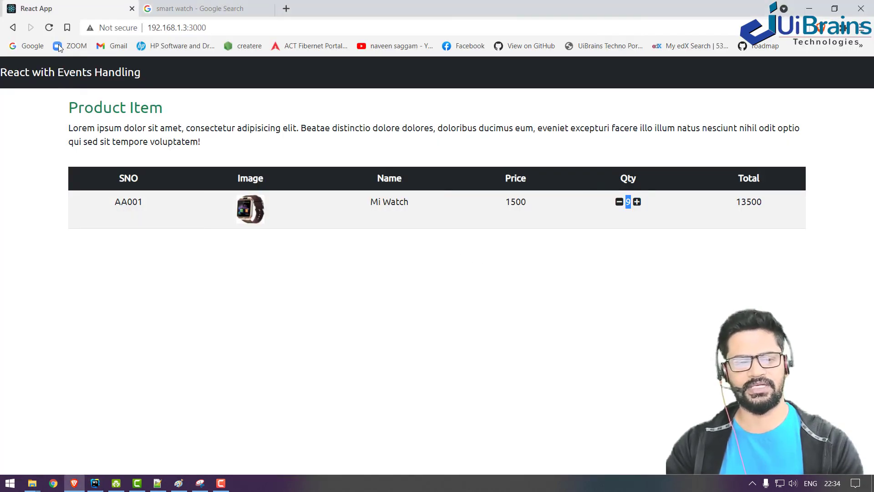
Step: Click the minus-square icon repeatedly until Mi Watch quantity and total drop to 0
{"action": "left_click", "coordinate": [618, 202]}
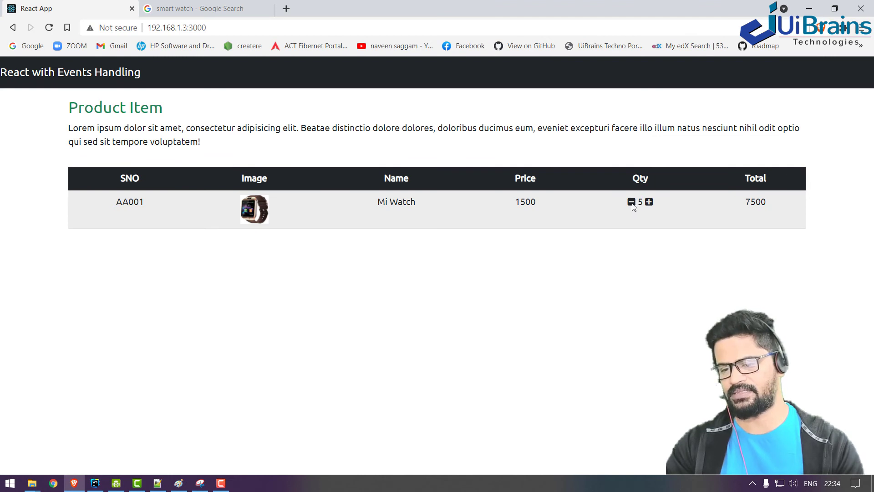
{"action": "left_click", "coordinate": [632, 201]}
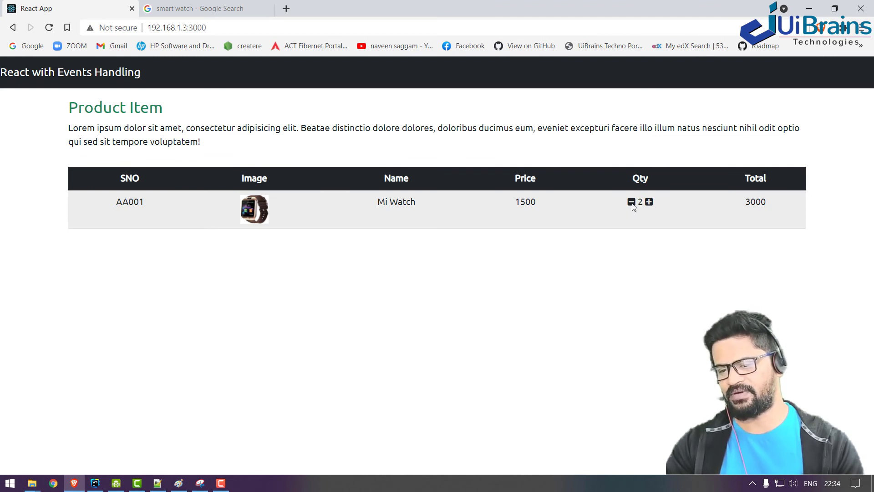
{"action": "left_click", "coordinate": [632, 201]}
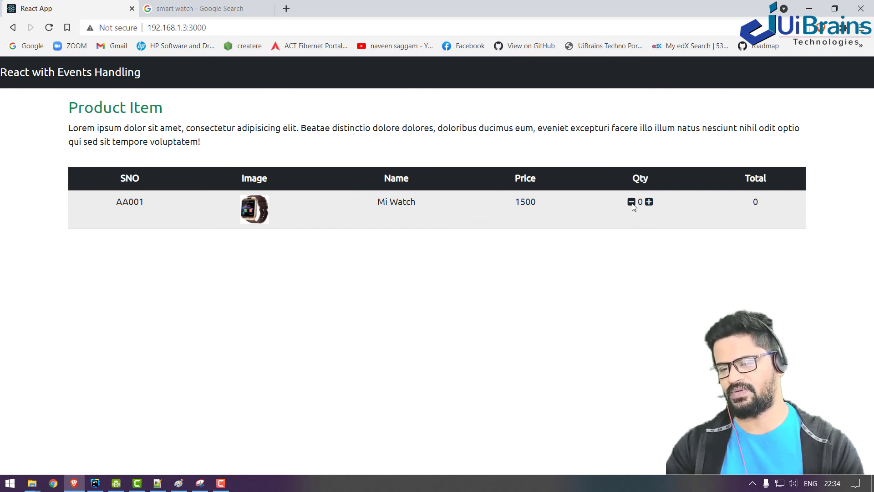
{"action": "left_click", "coordinate": [648, 202]}
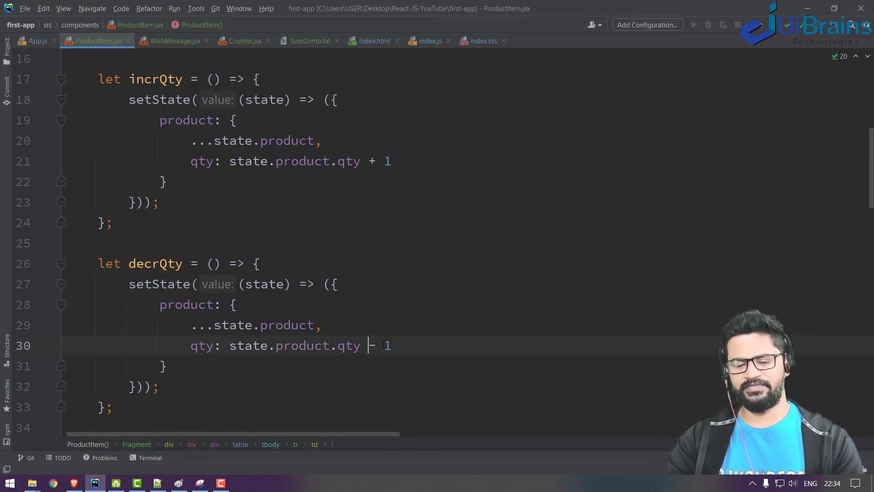
Step: Change decrQty's qty to state.product.qty - 1 > 0 ? state.product.qty - 1 : 1
{"action": "double_click", "coordinate": [378, 345]}
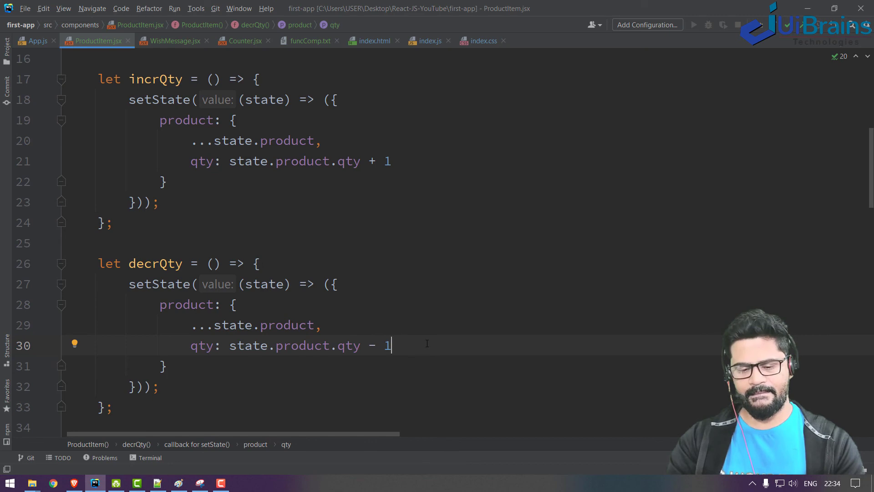
{"action": "scroll", "scroll_direction": "down", "scroll_amount": 3}
{"action": "type", "text": " > 0 ? state.product.qty"}
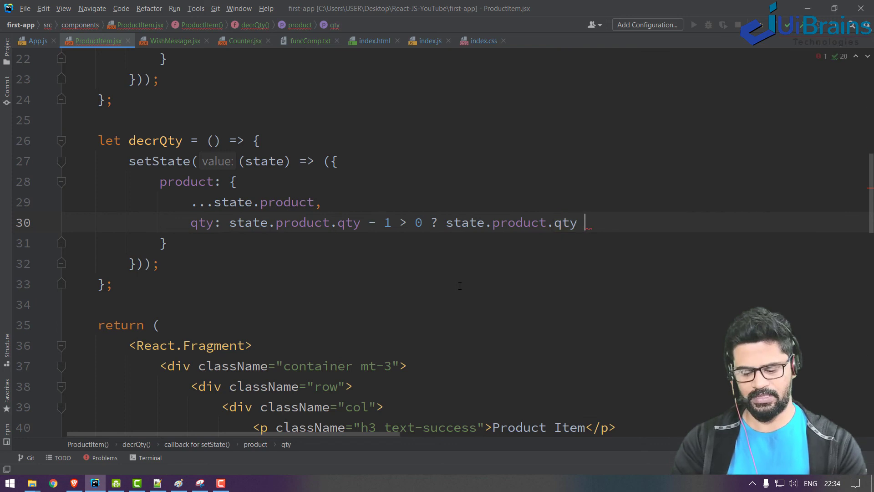
{"action": "type", "text": "- 1 : 1"}
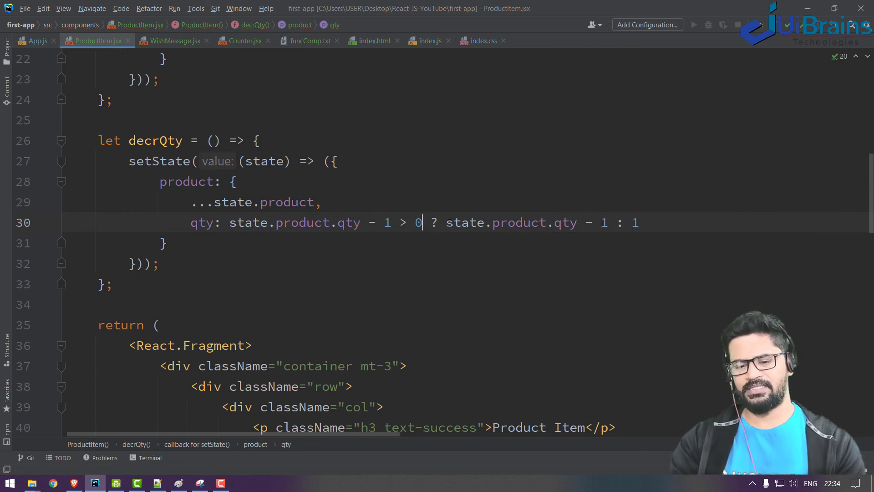
{"action": "left_click", "coordinate": [158, 263]}
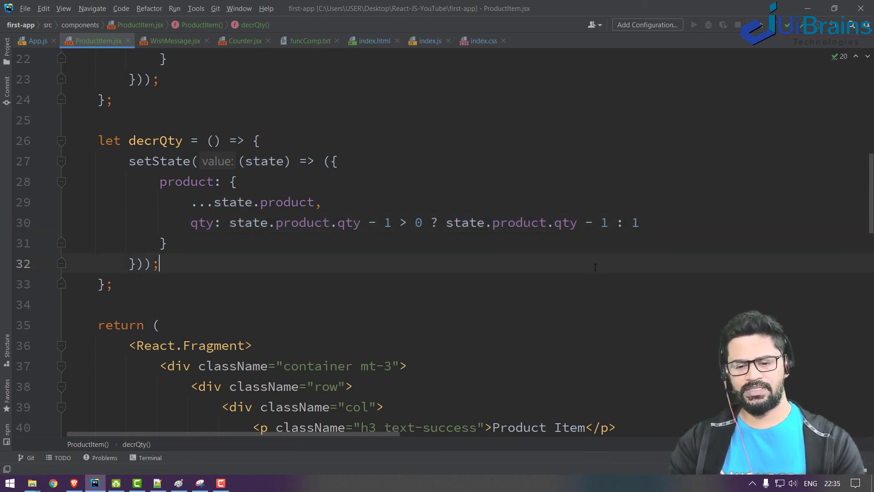
{"action": "left_click", "coordinate": [53, 483]}
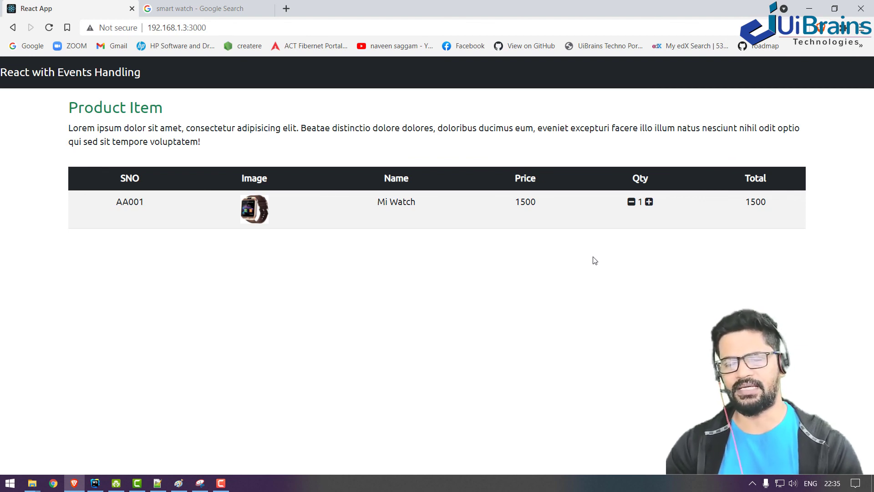